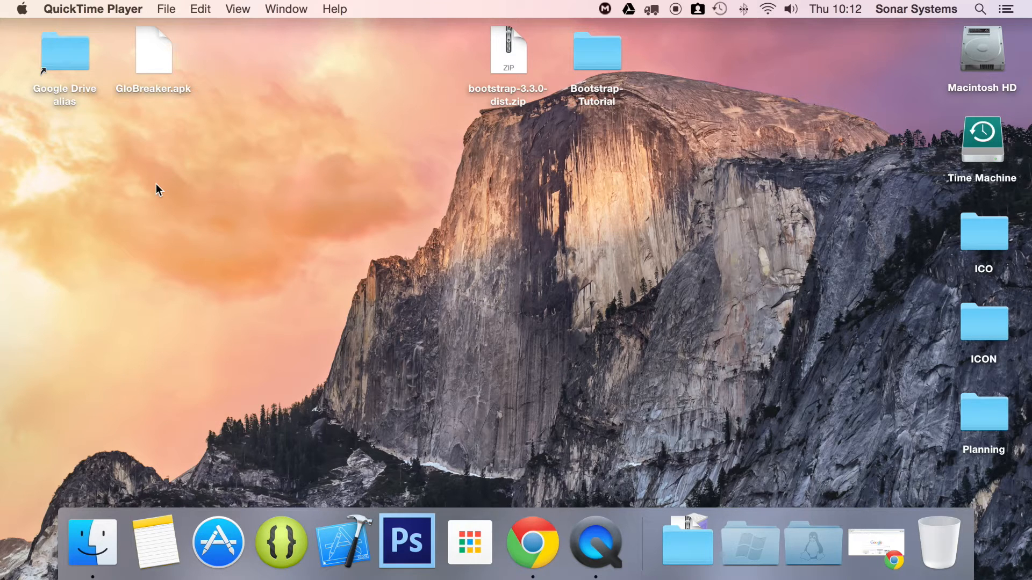
# Step: Open the Bootstrap-Tutorial project folder from the desktop
pyautogui.doubleClick(595, 50)
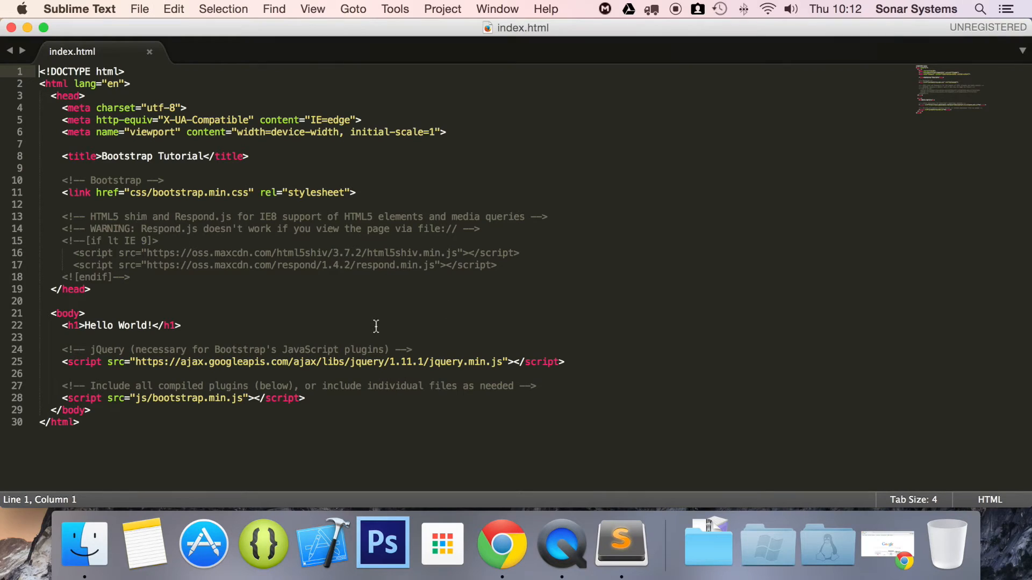
pyautogui.moveTo(422, 340)
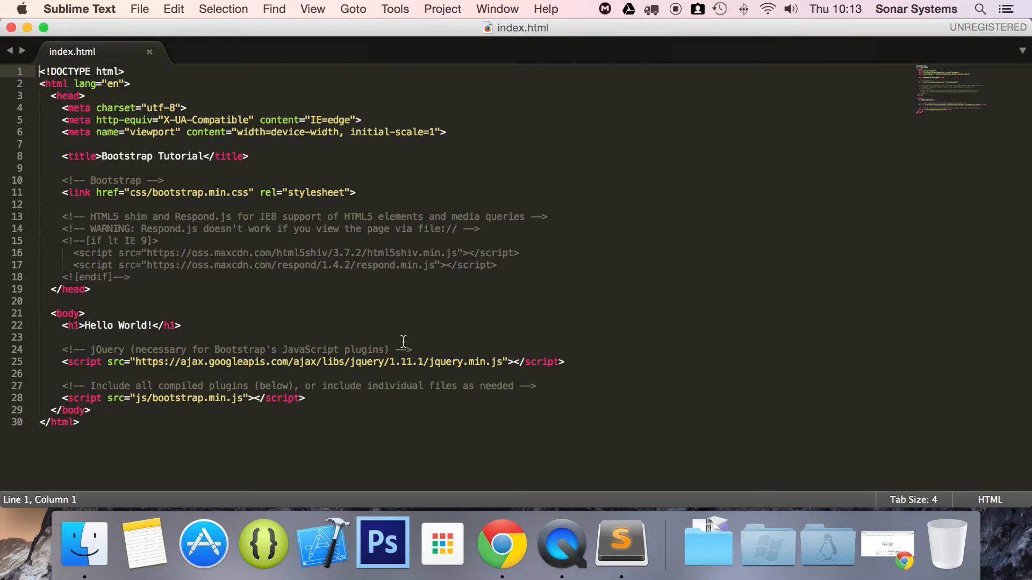
pyautogui.click(182, 325)
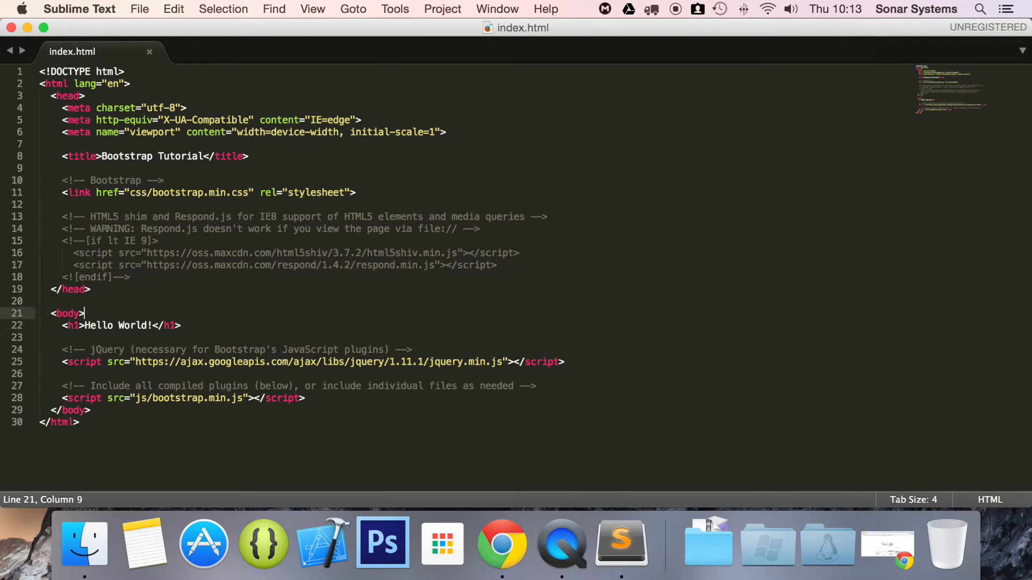
pyautogui.press('Return')
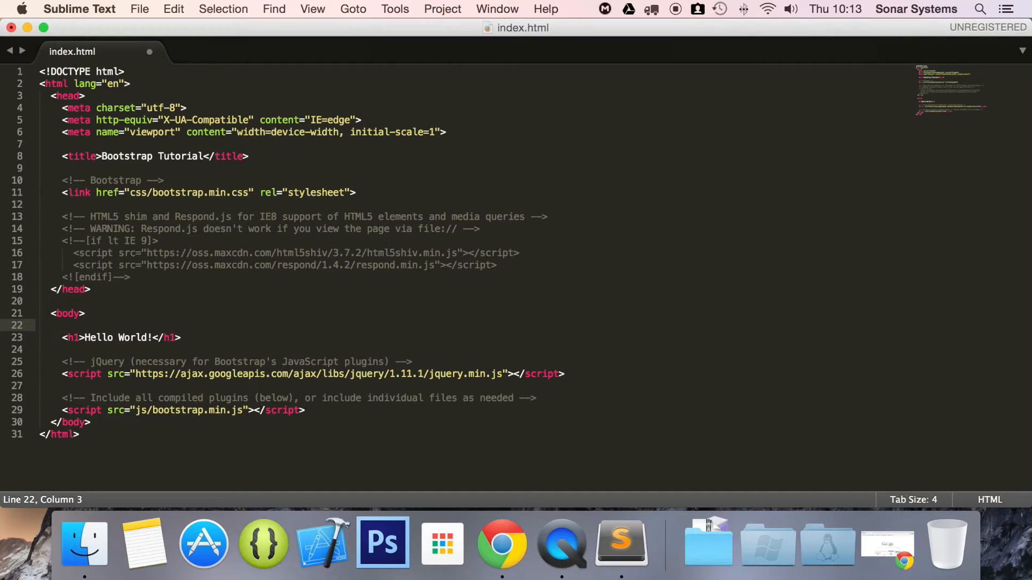
pyautogui.write('<div>')
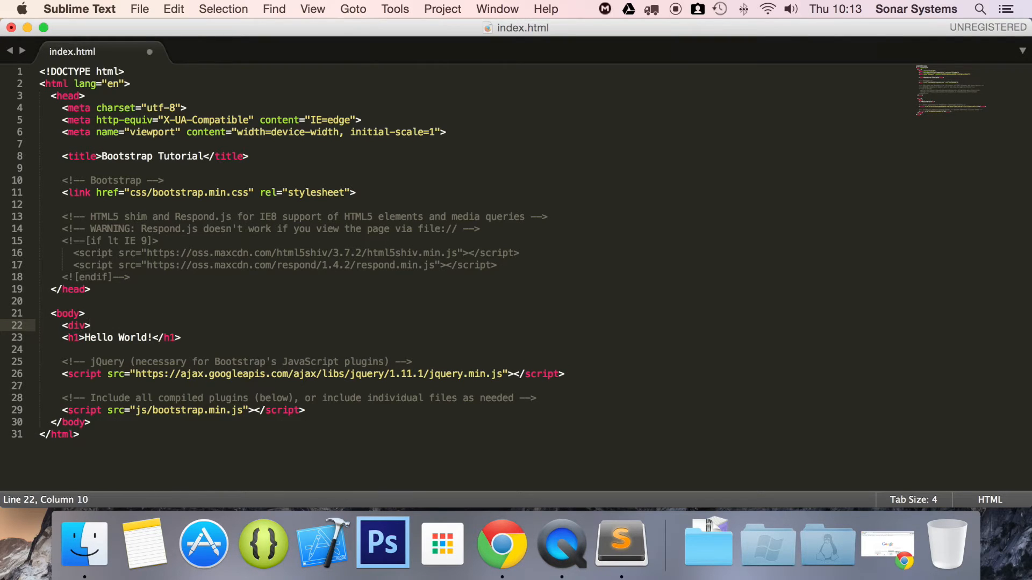
pyautogui.write('clas')
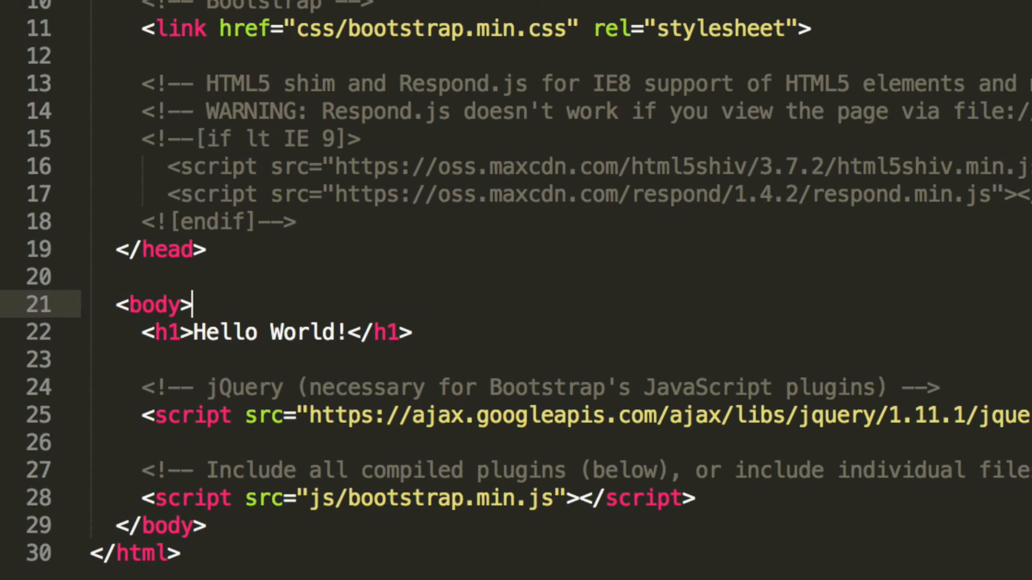
# Step: Wrap the Hello World h1 in a <div class="container"> closed by </div> below
pyautogui.write('<')
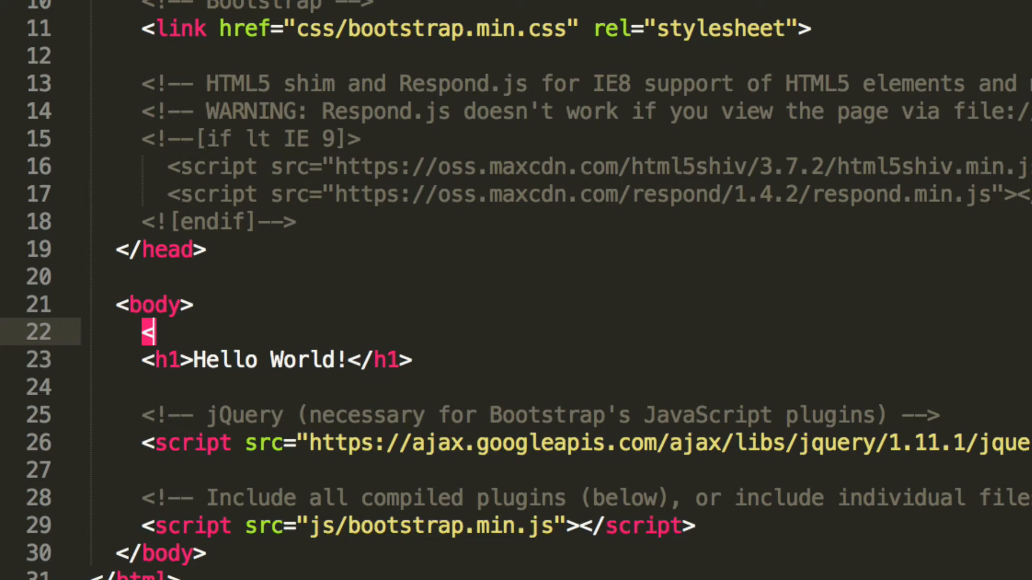
pyautogui.write('div class')
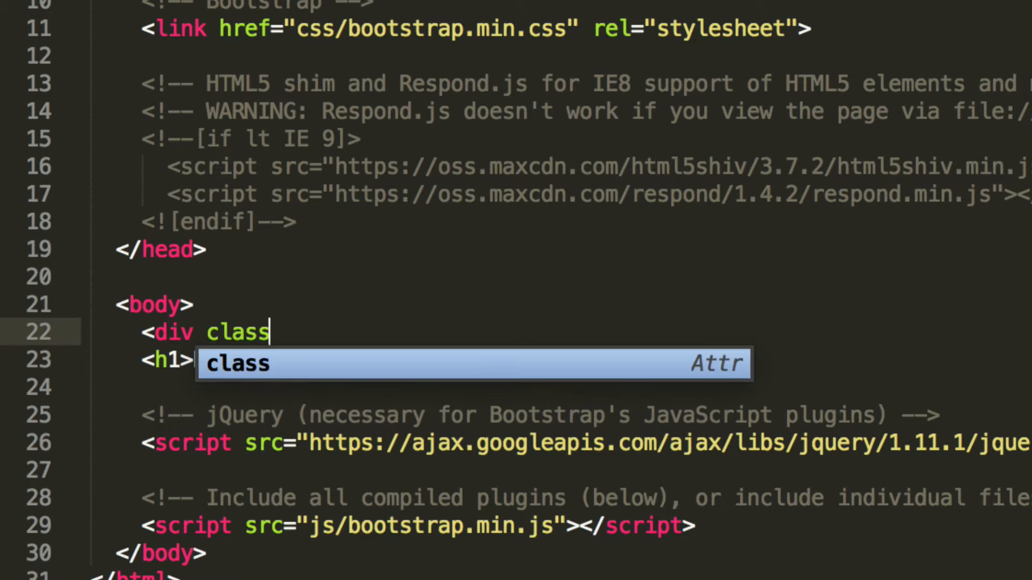
pyautogui.write('="cp')
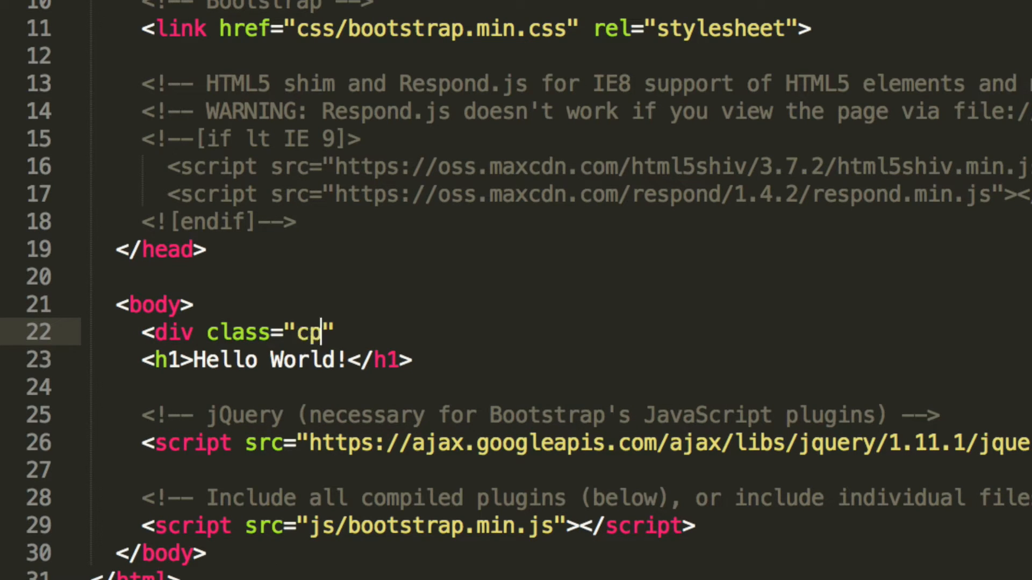
pyautogui.write('ontainer')
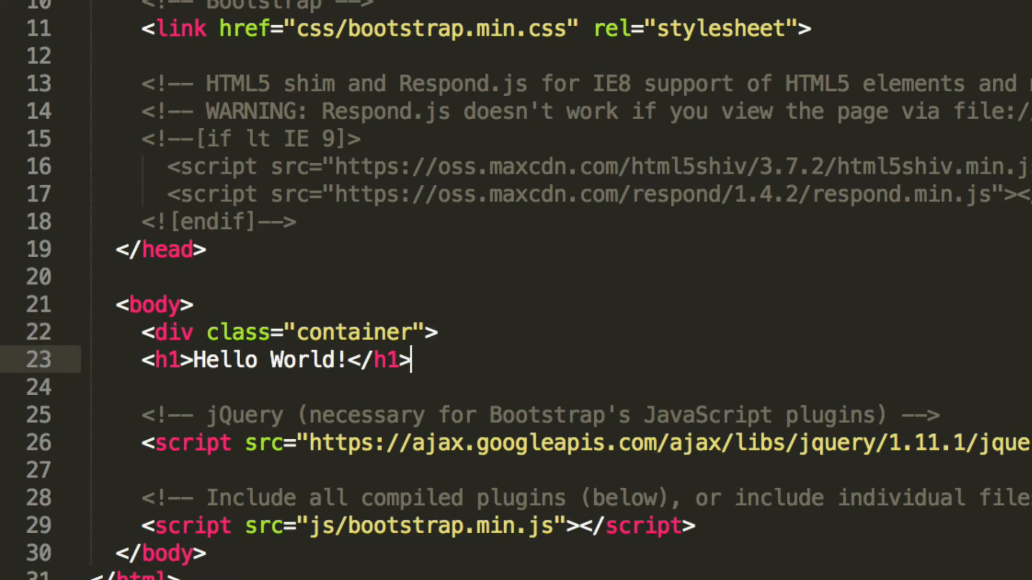
pyautogui.press('enter')
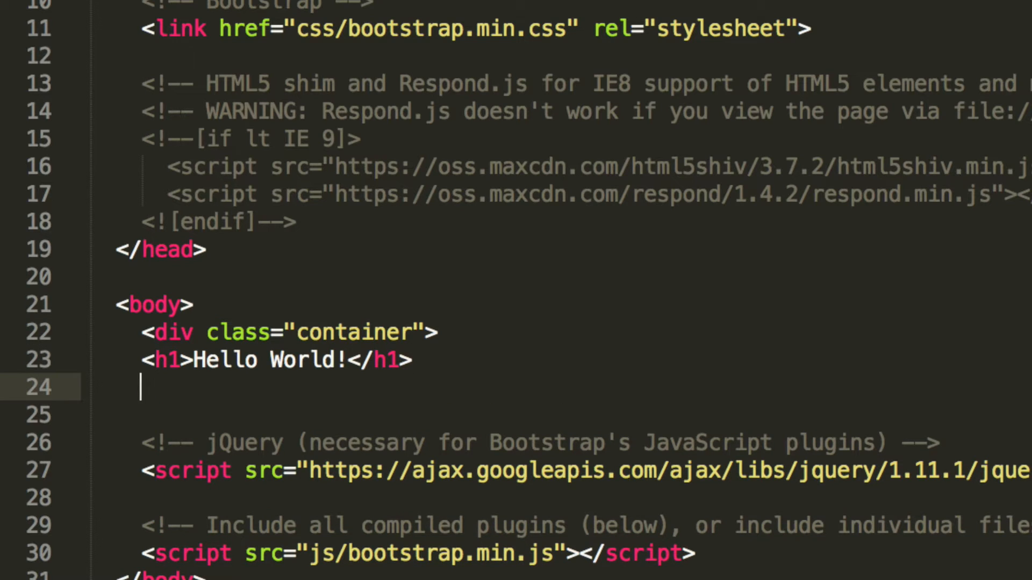
pyautogui.write('</div>')
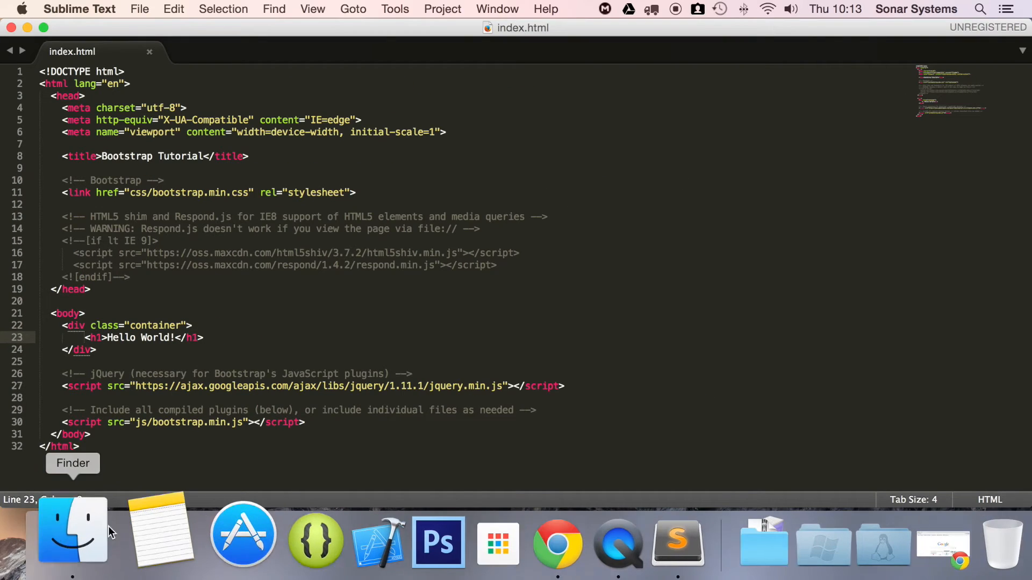
# Step: Switch to Chrome to preview the Hello World page
pyautogui.click(72, 530)
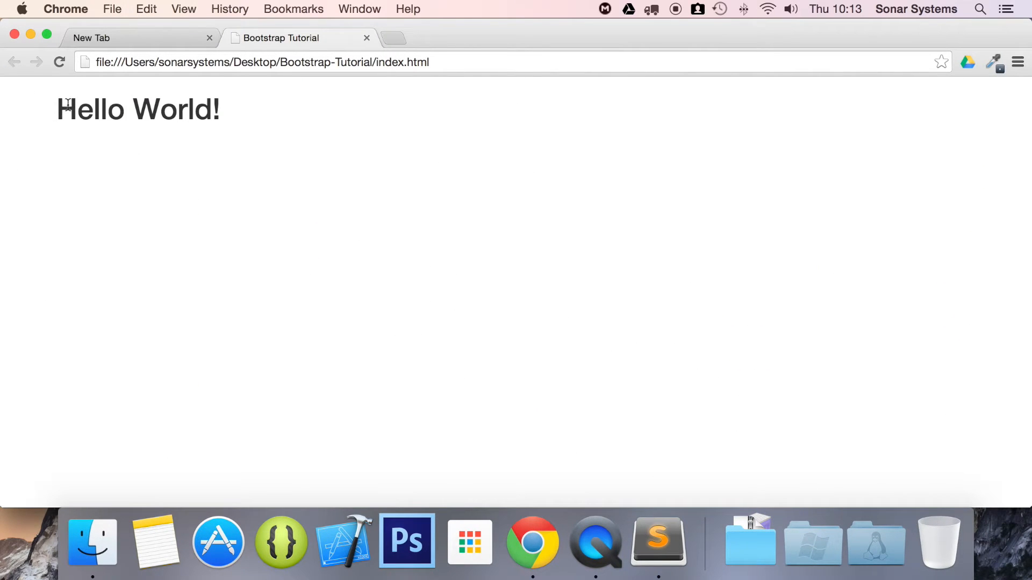
pyautogui.moveTo(131, 133)
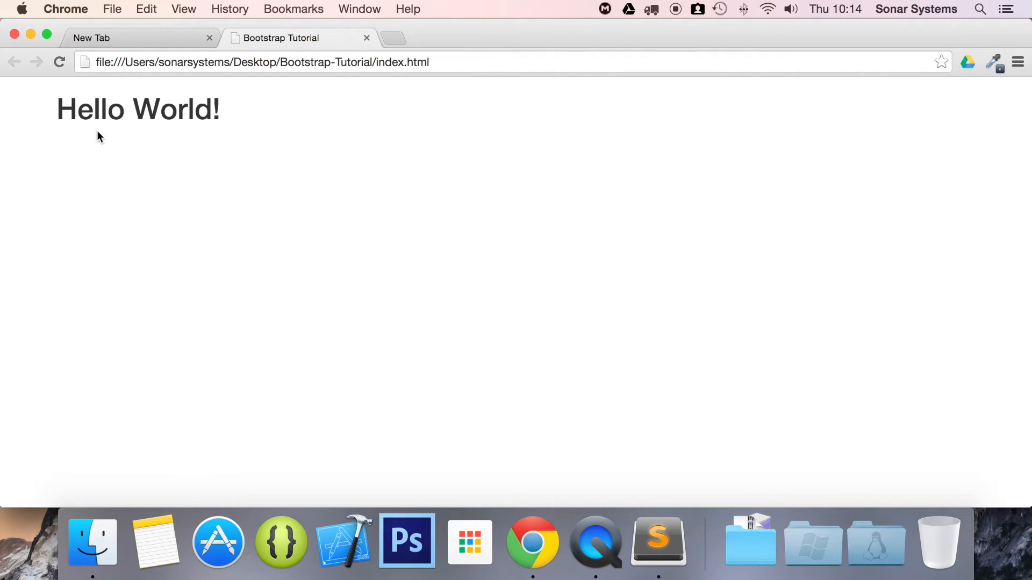
pyautogui.moveTo(137, 289)
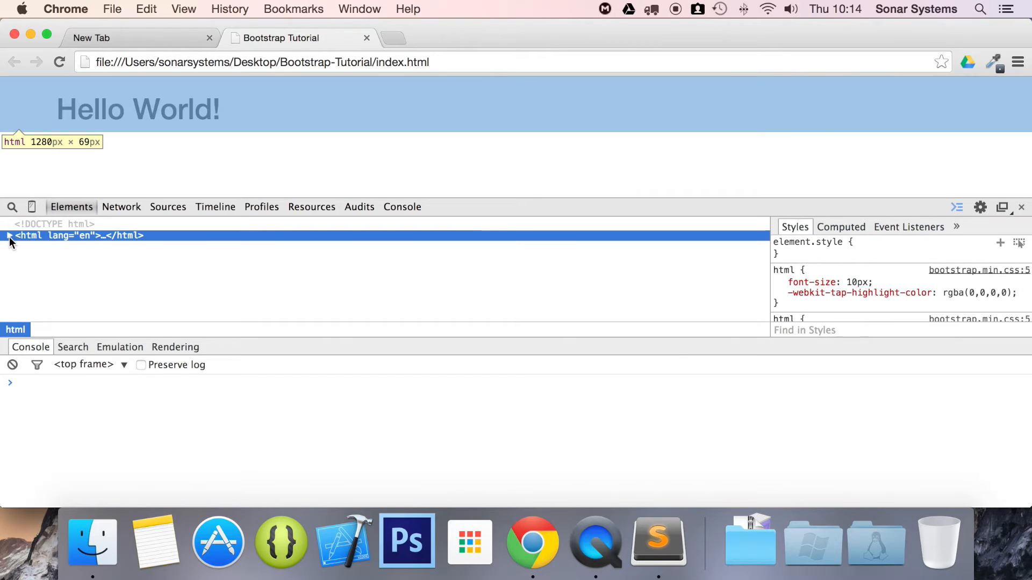
# Step: Expand html, body and div.container in the Elements tree, then widen the window
pyautogui.click(9, 236)
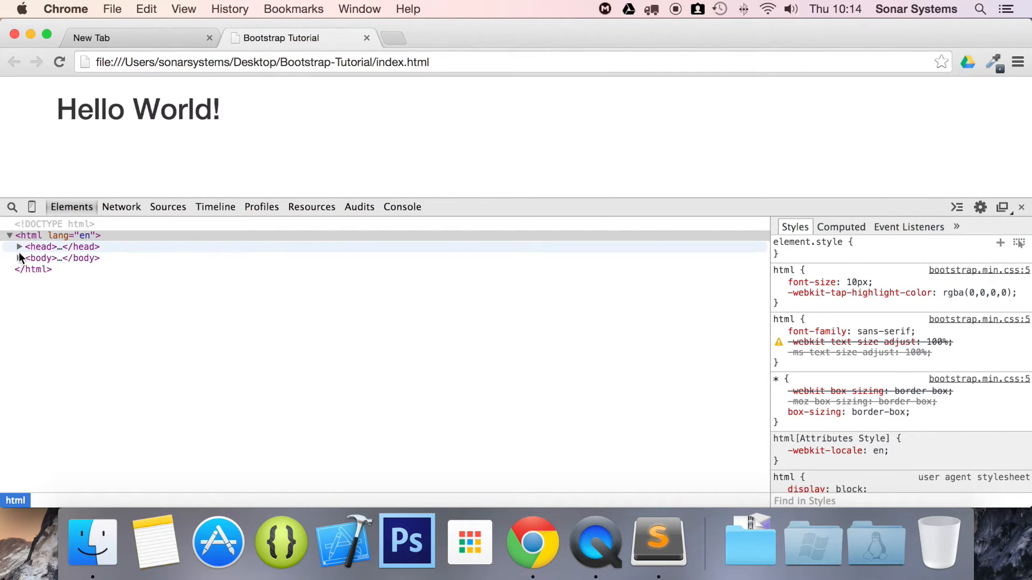
pyautogui.click(20, 258)
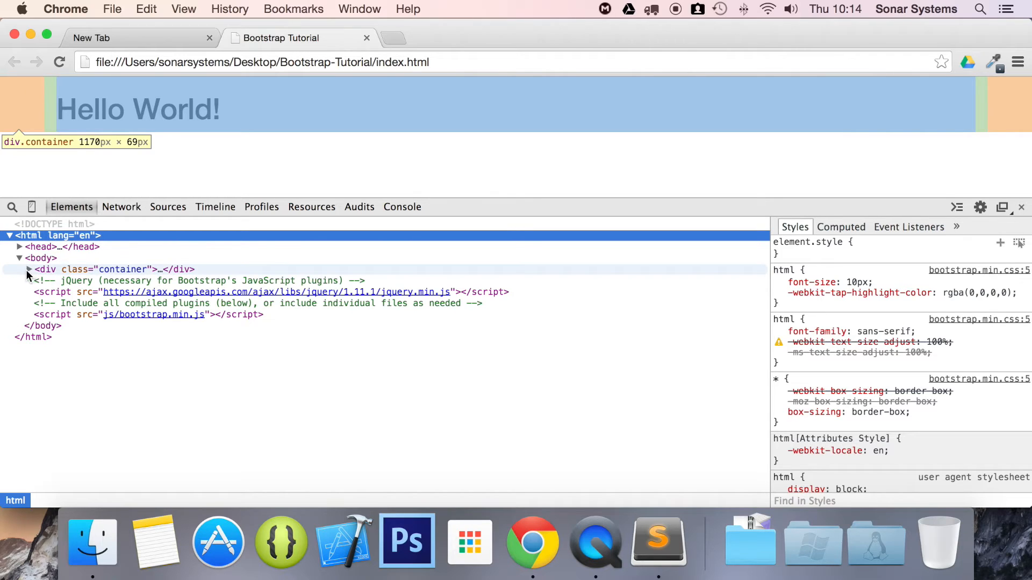
pyautogui.click(28, 269)
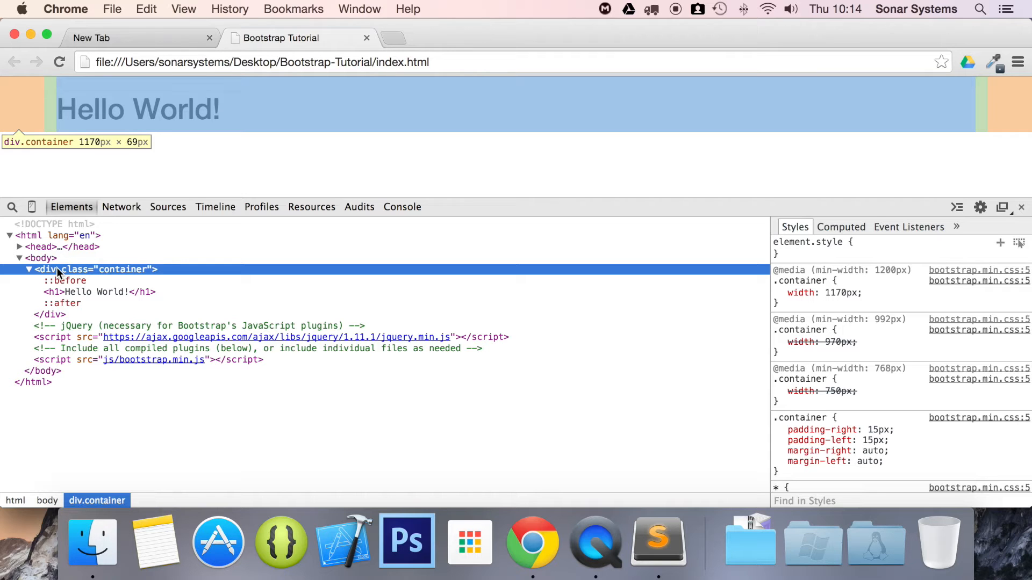
pyautogui.scroll(-3)
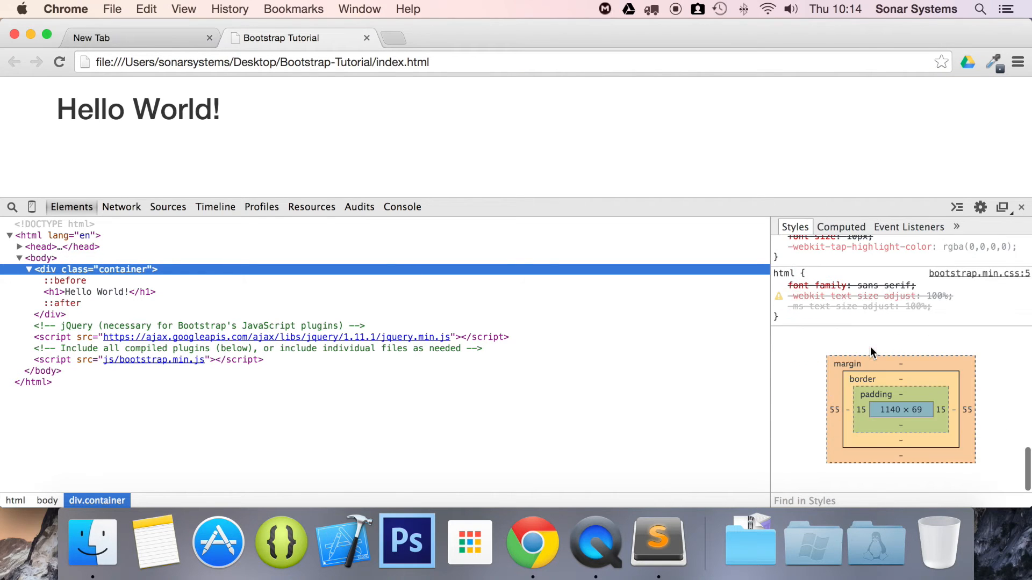
pyautogui.moveTo(900, 409)
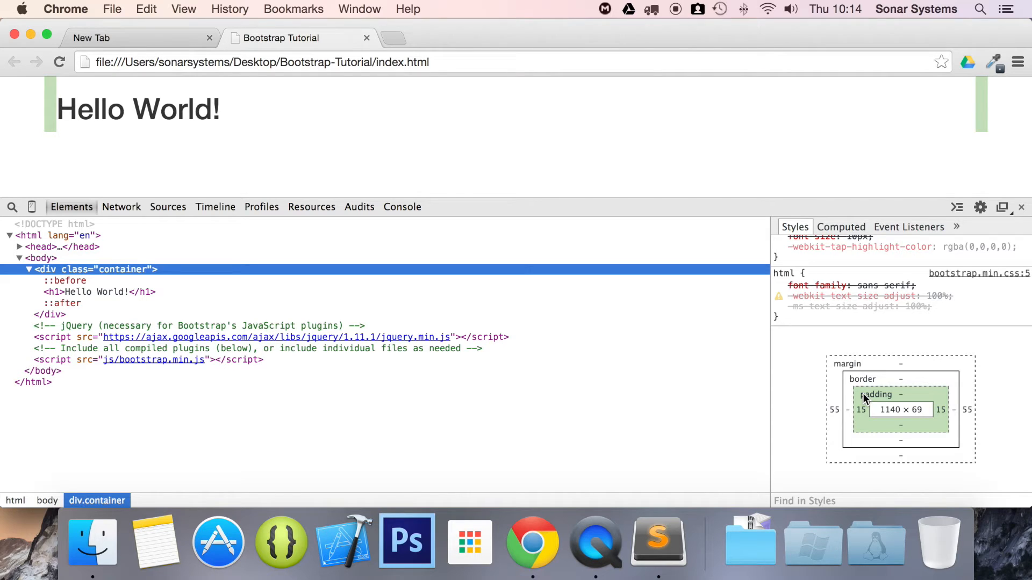
pyautogui.moveTo(875, 403)
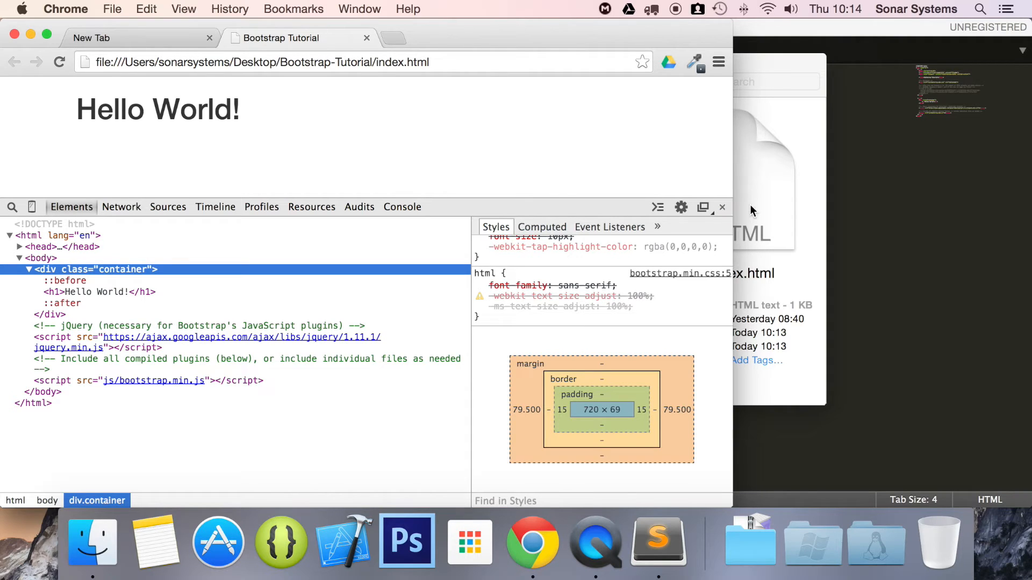
pyautogui.moveTo(730, 197); pyautogui.dragTo(592, 198)
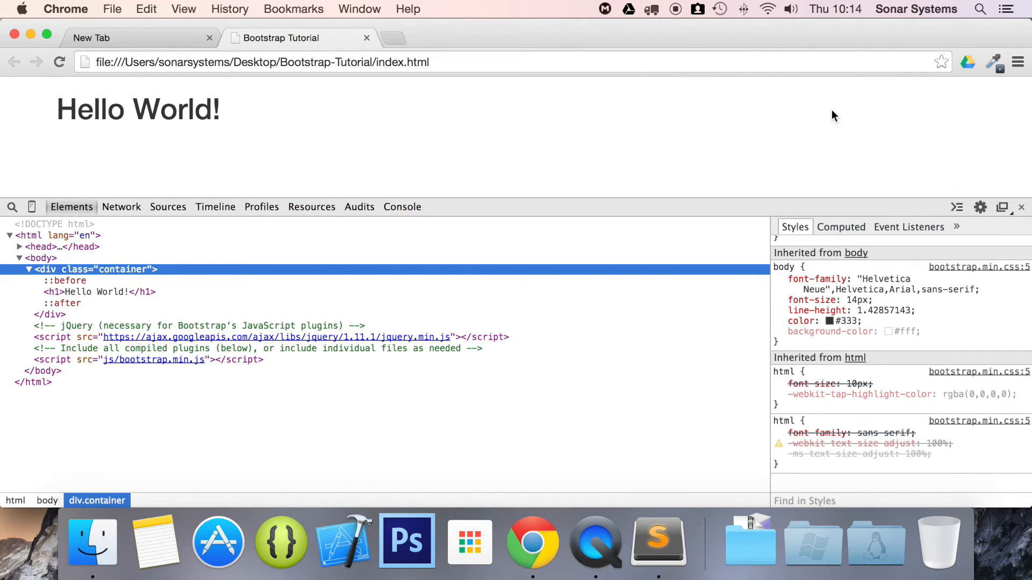
pyautogui.moveTo(390, 506)
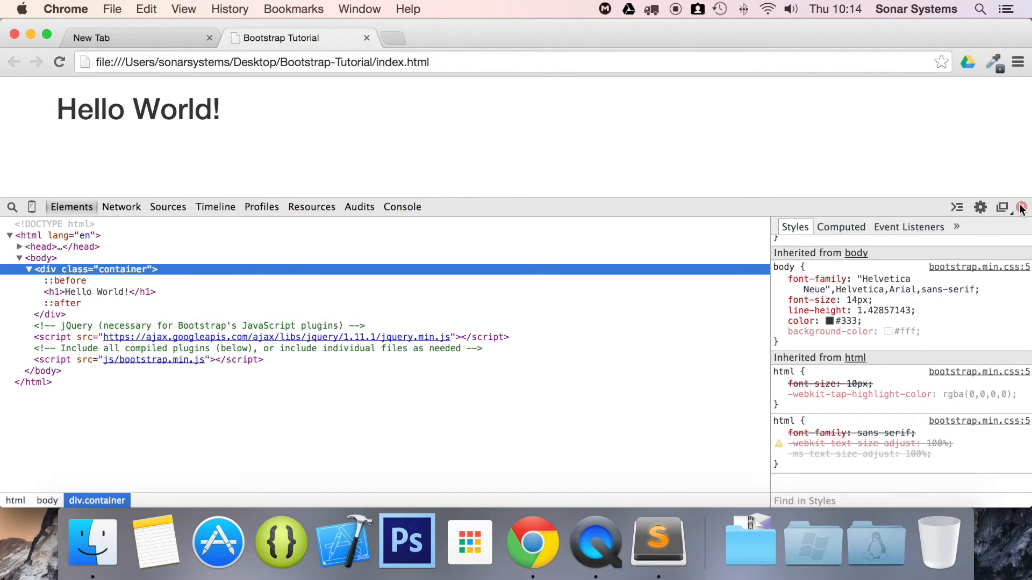
# Step: Add a row div holding a col-md-4 column div inside the container
pyautogui.click(653, 540)
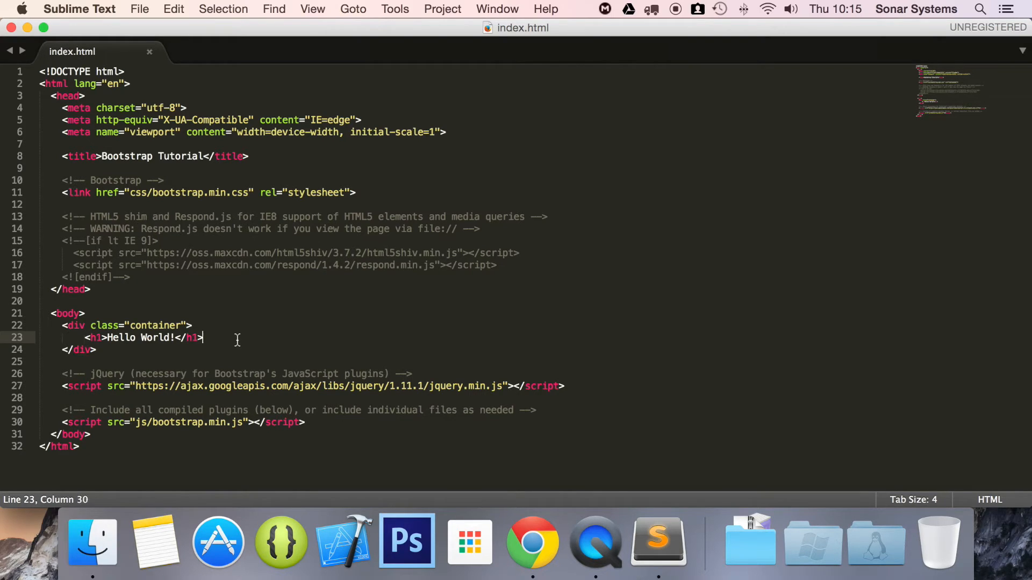
pyautogui.write('<div c')
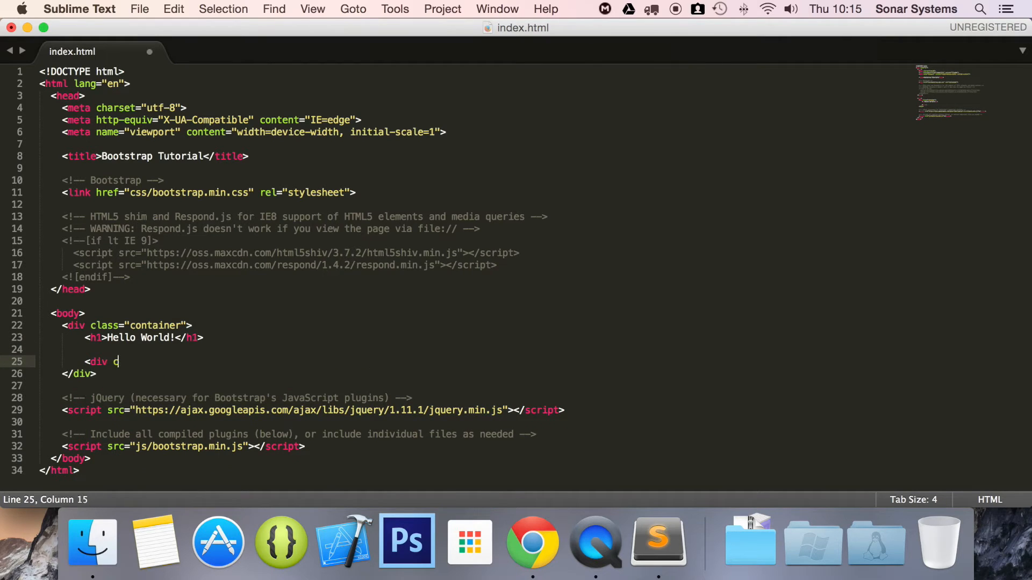
pyautogui.write('class="row">')
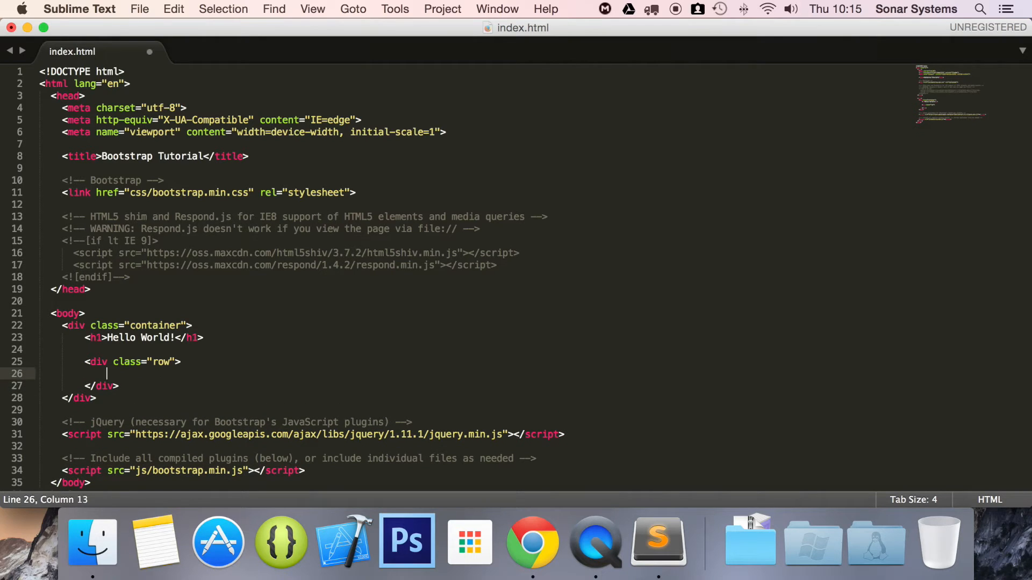
pyautogui.write('<div')
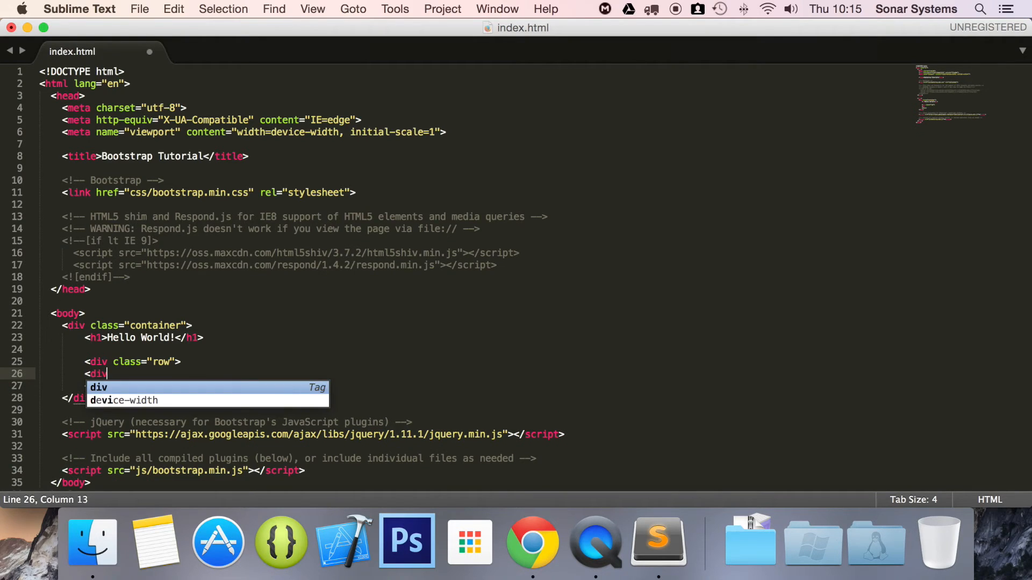
pyautogui.write('class')
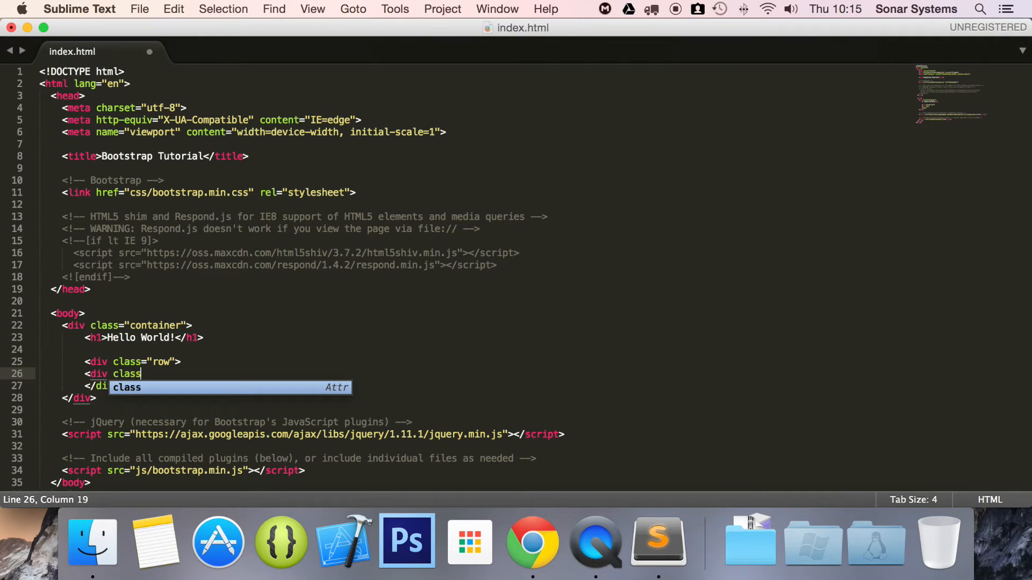
pyautogui.write('="col"')
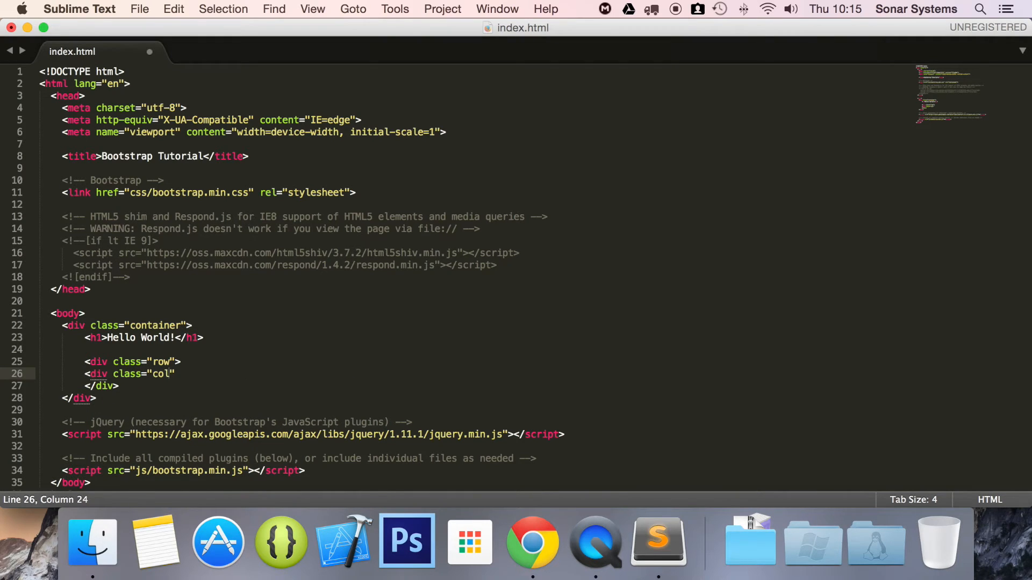
pyautogui.write('-md-4')
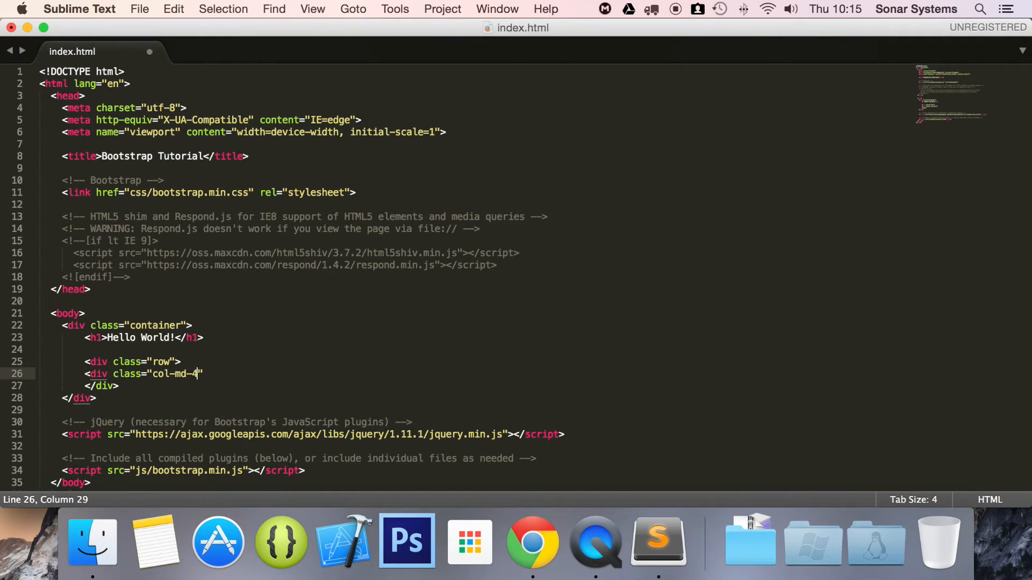
pyautogui.write('">')
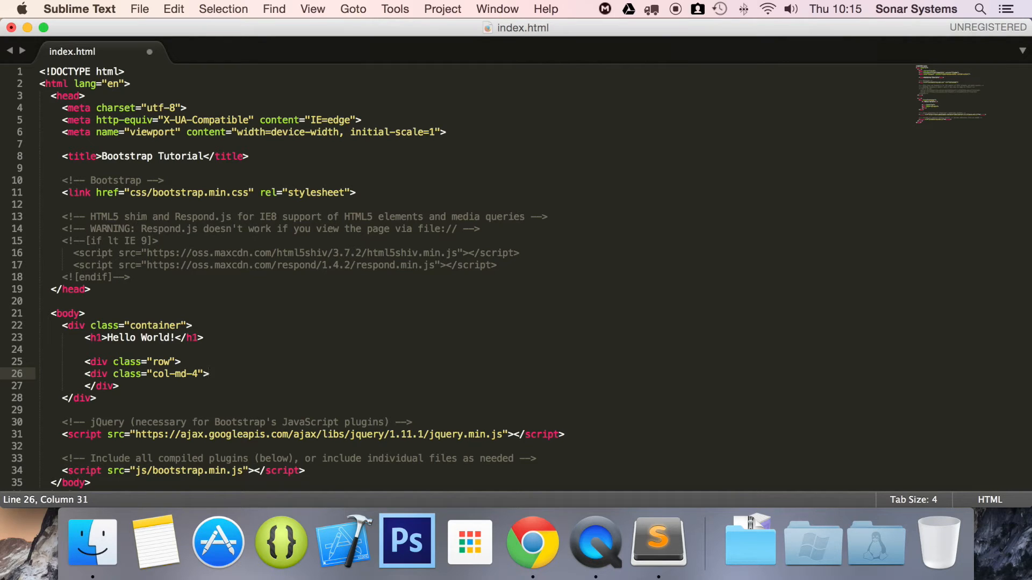
# Step: Put a grey-box div reading Box 1 inside the column and save
pyautogui.write('<')
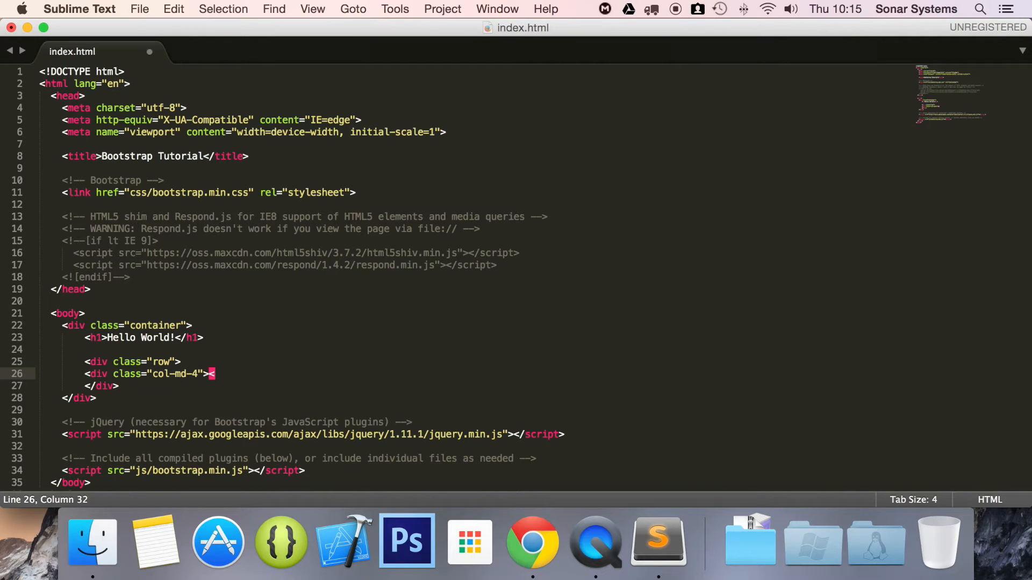
pyautogui.write('div>')
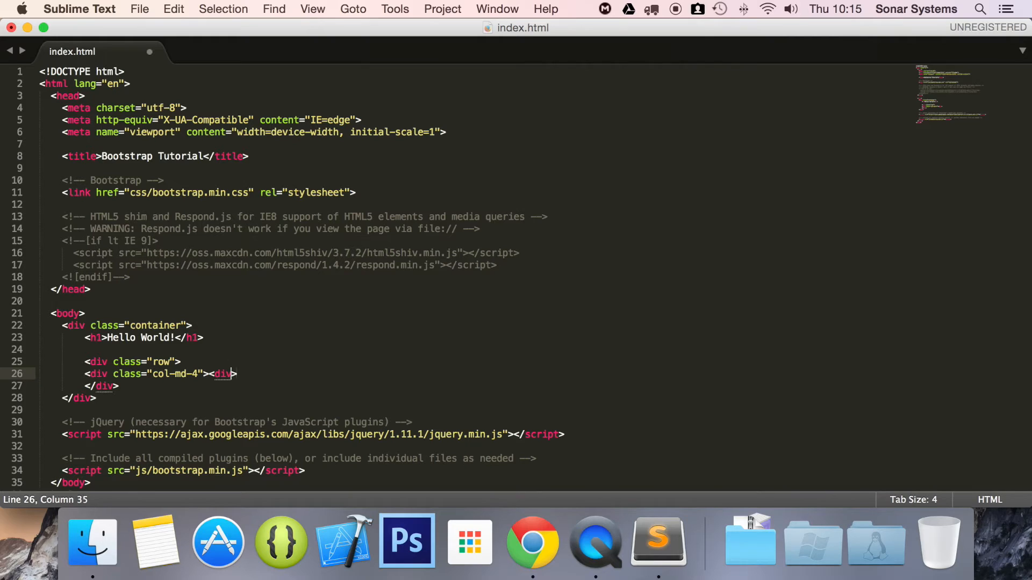
pyautogui.write('class=""')
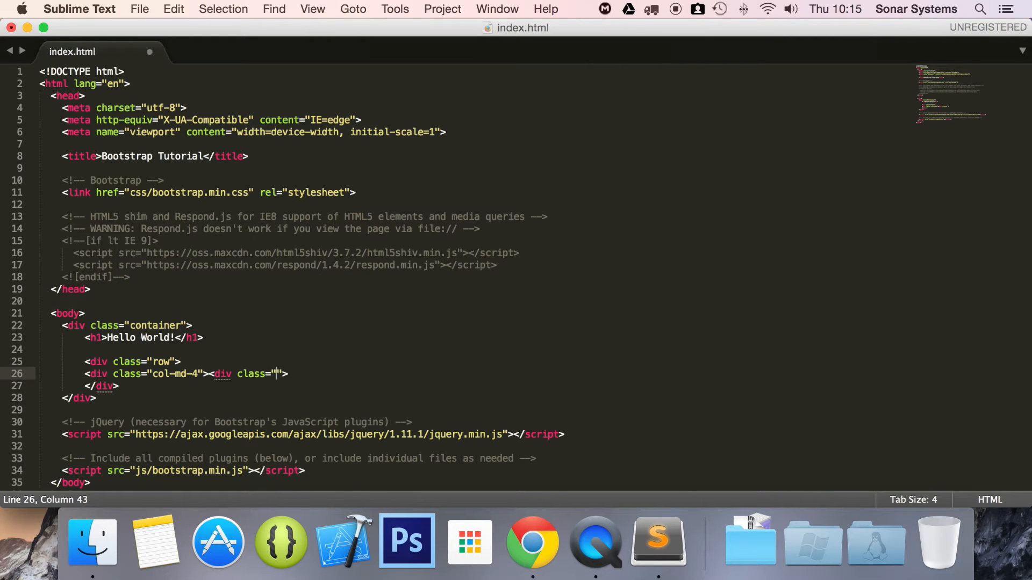
pyautogui.write('g')
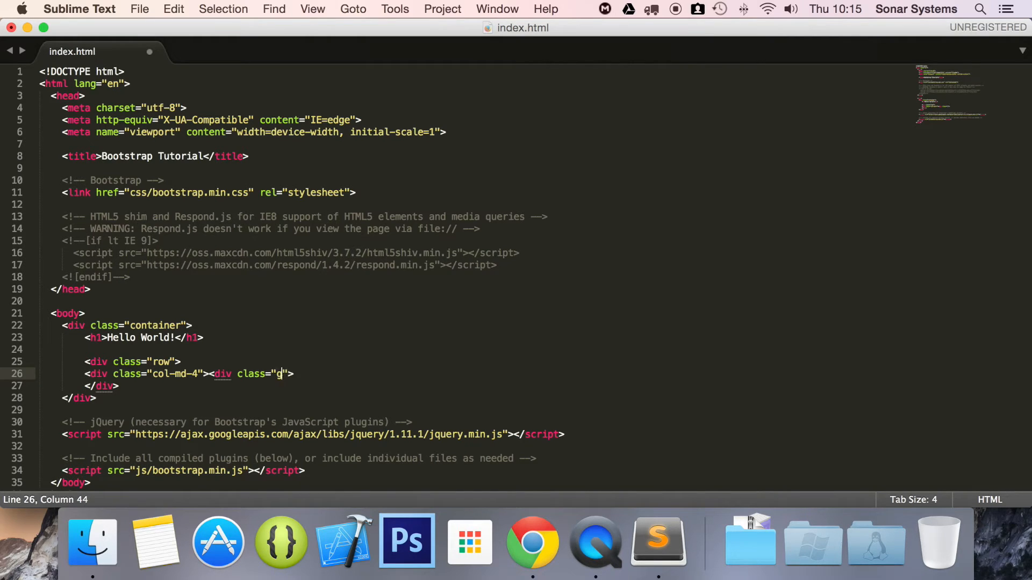
pyautogui.write('rey-box')
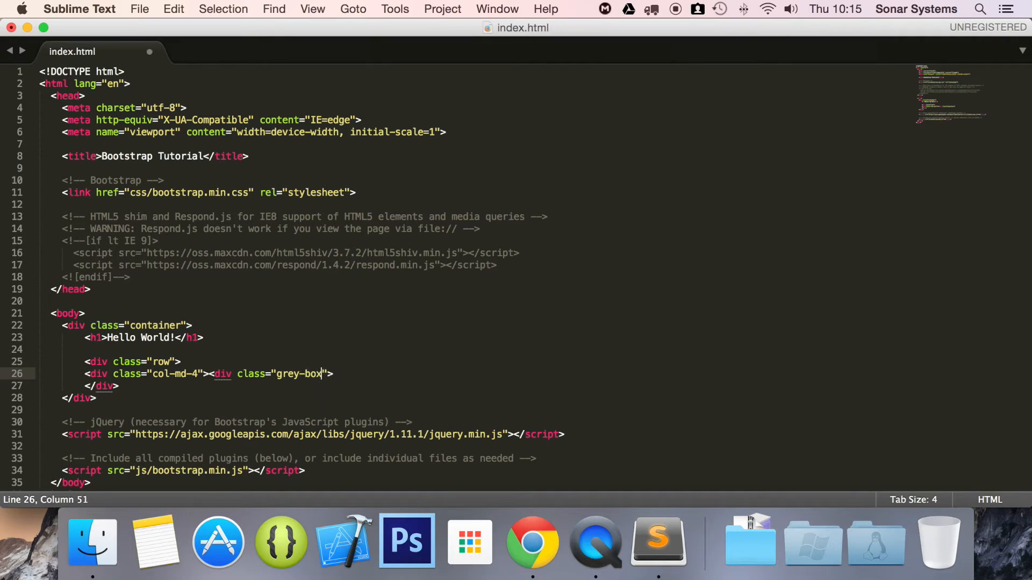
pyautogui.write('>B')
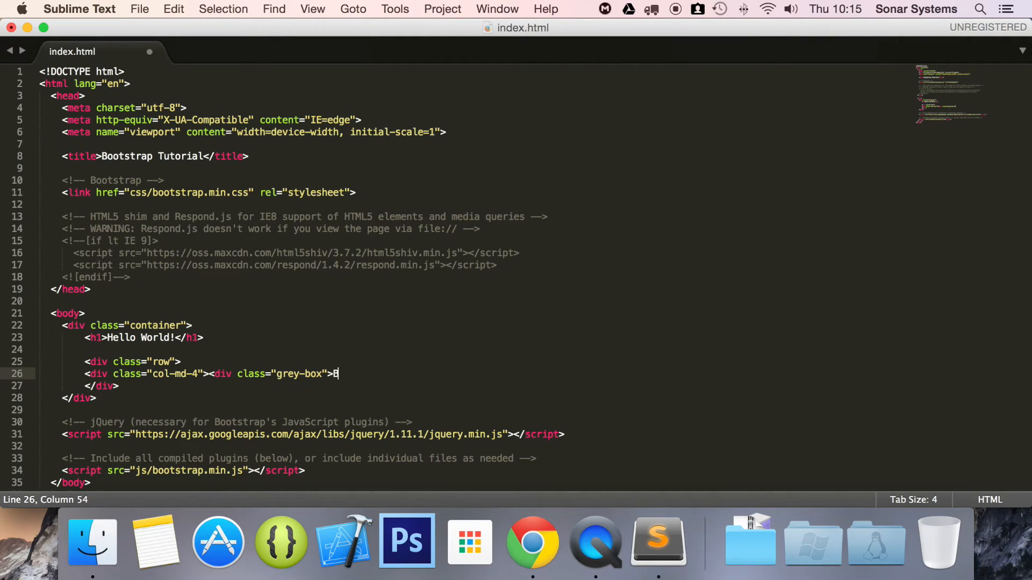
pyautogui.write('ox 1')
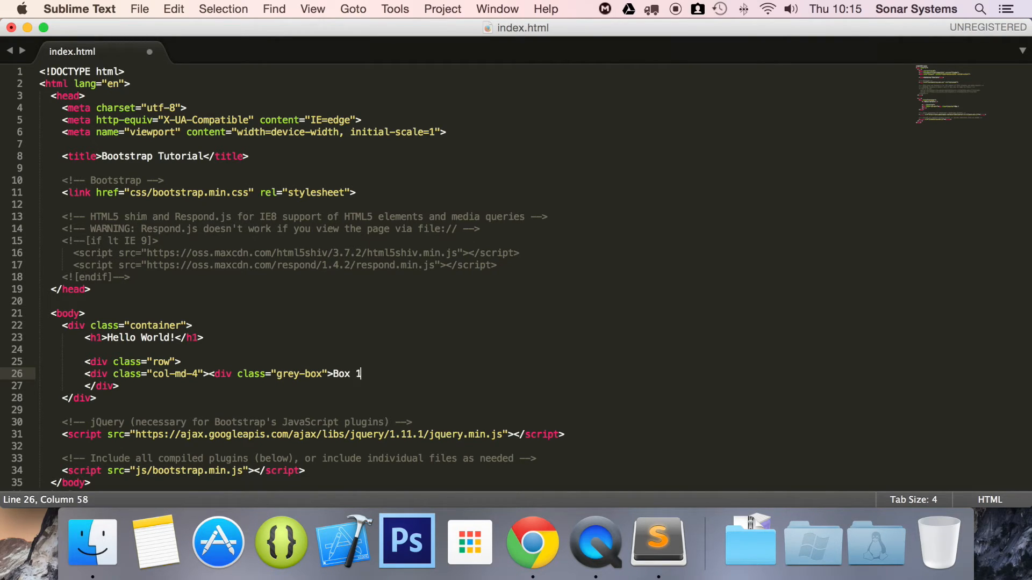
pyautogui.write('</div>di')
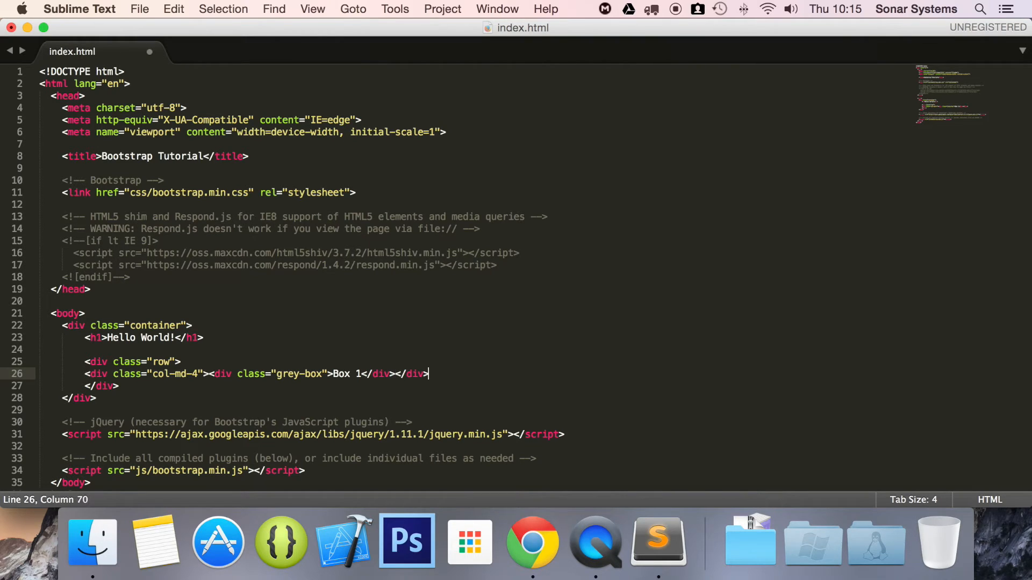
pyautogui.press('cmd+s')
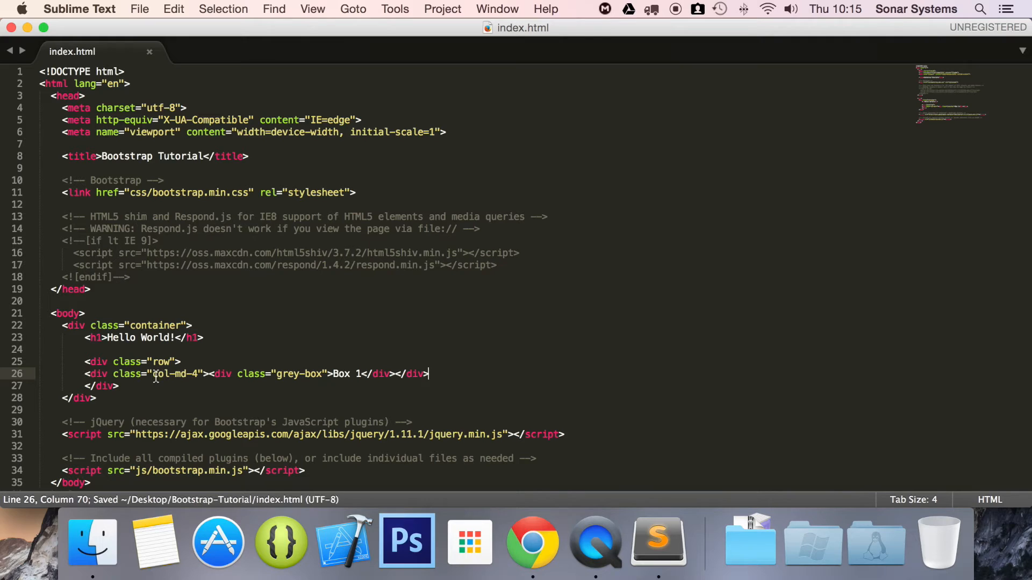
pyautogui.moveTo(198, 374)
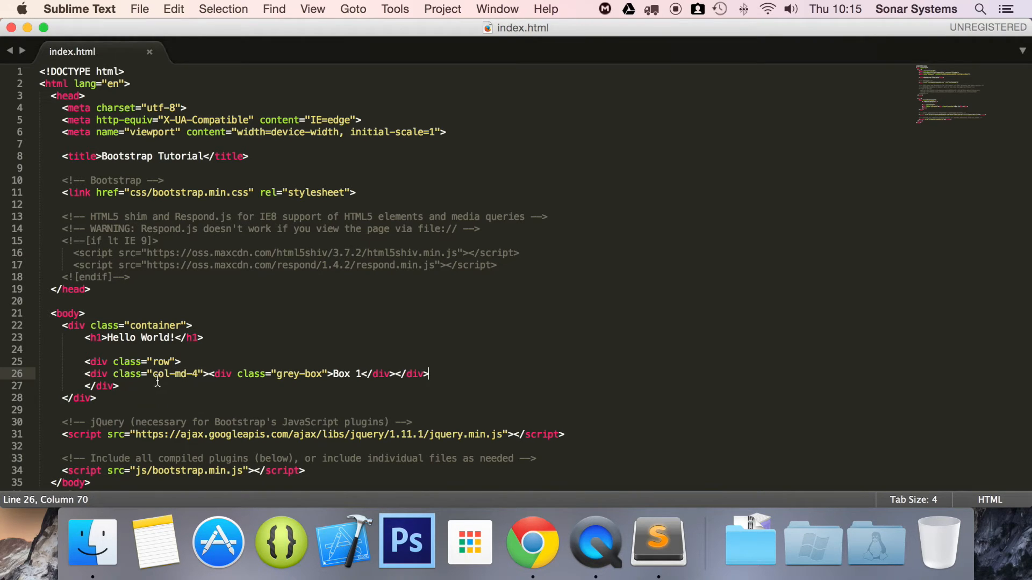
# Step: Highlight the col-md-4 and grey-box classes on the new line to explain them
pyautogui.moveTo(428, 374); pyautogui.dragTo(165, 387)
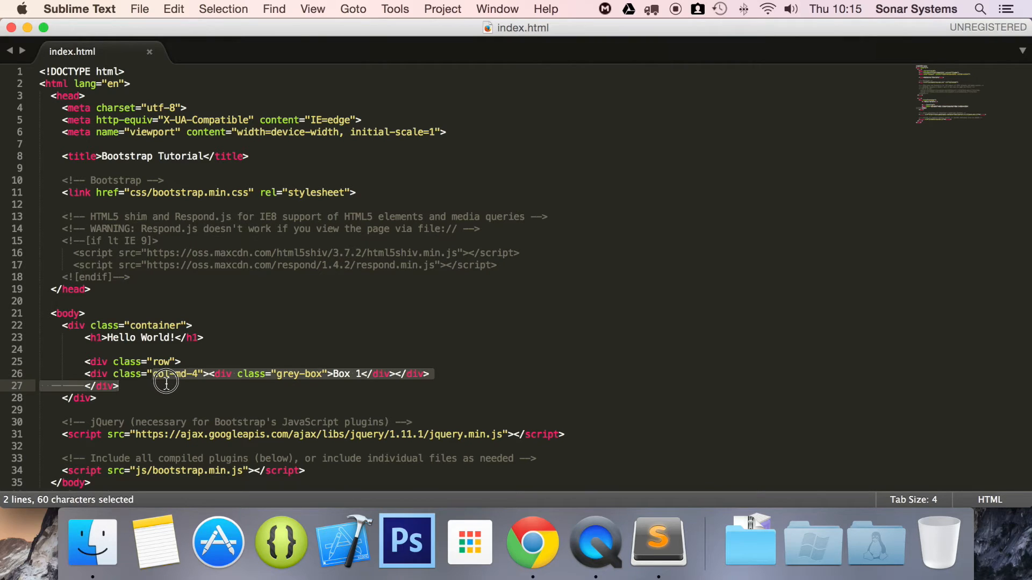
pyautogui.click(194, 374)
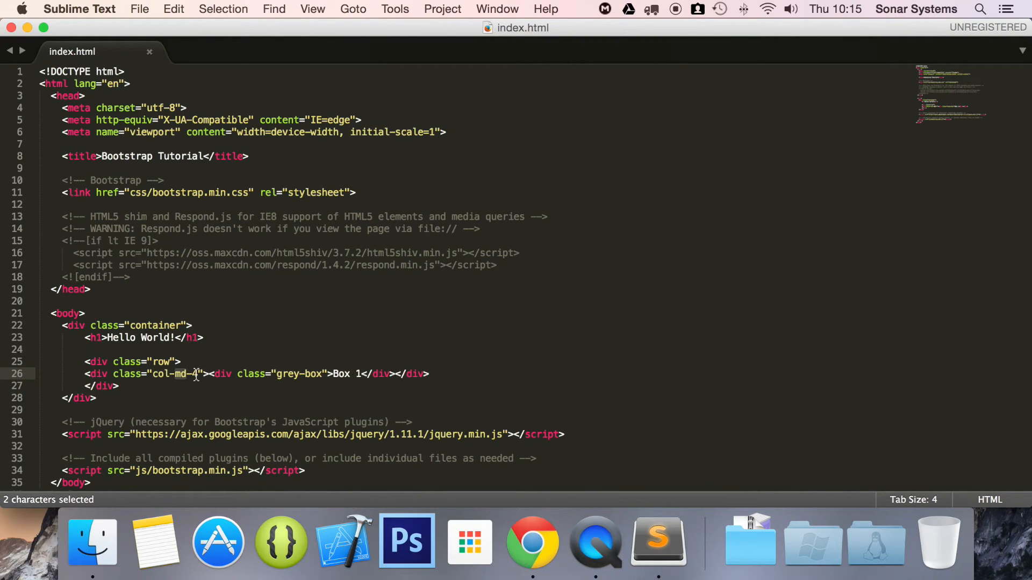
pyautogui.click(193, 374)
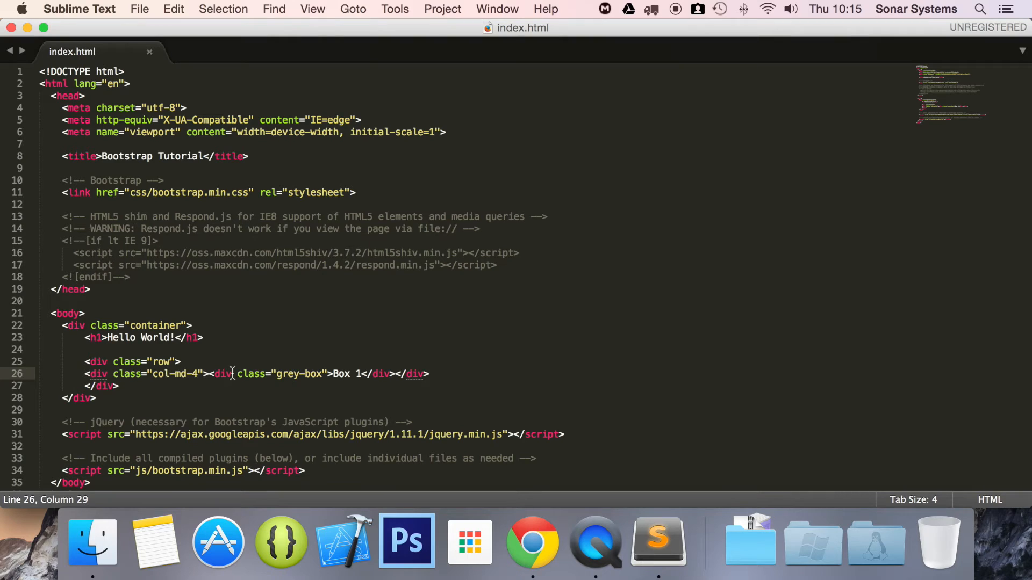
pyautogui.moveTo(211, 374); pyautogui.dragTo(328, 374)
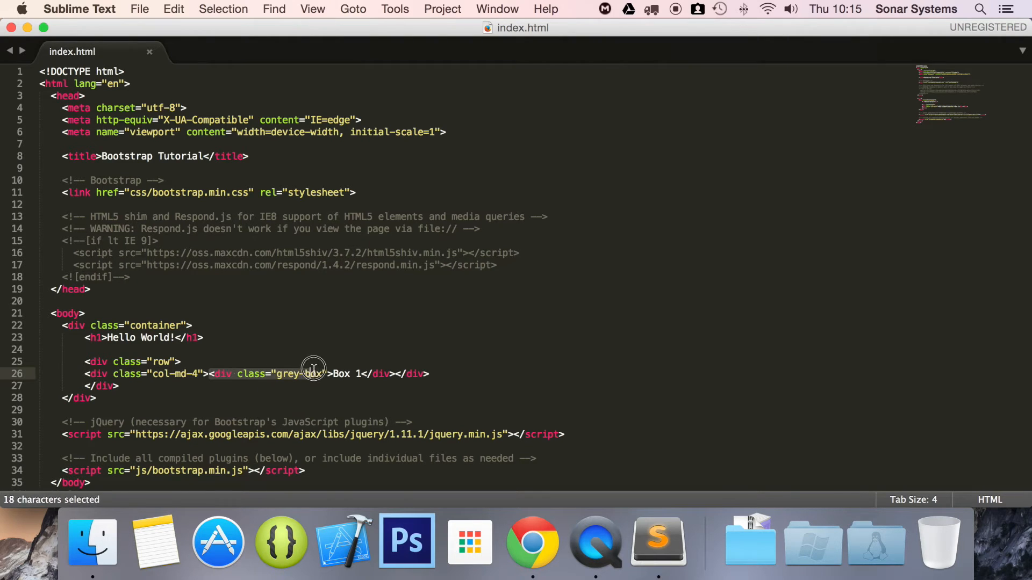
pyautogui.moveTo(312, 374); pyautogui.dragTo(395, 374)
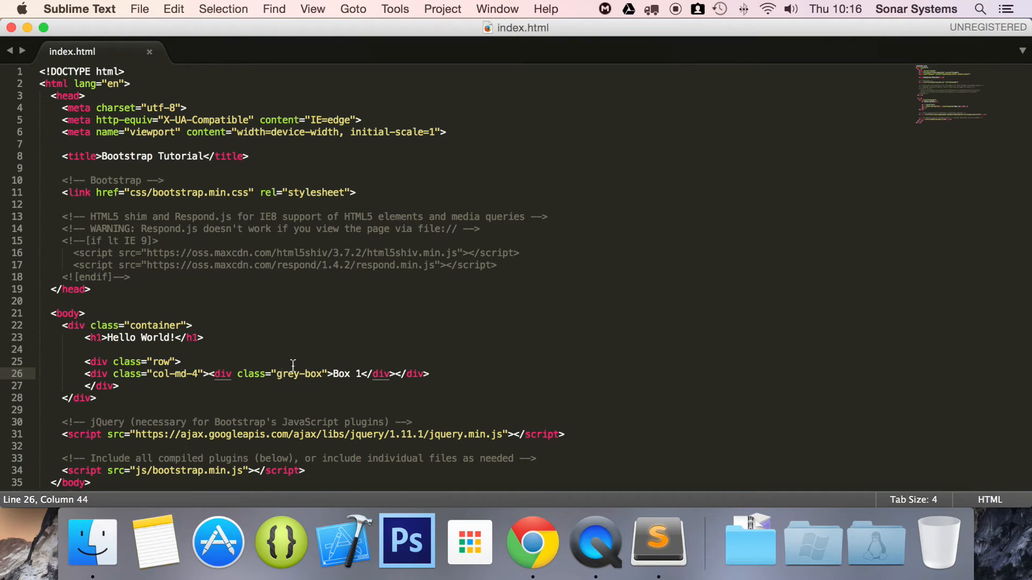
pyautogui.doubleClick(290, 374)
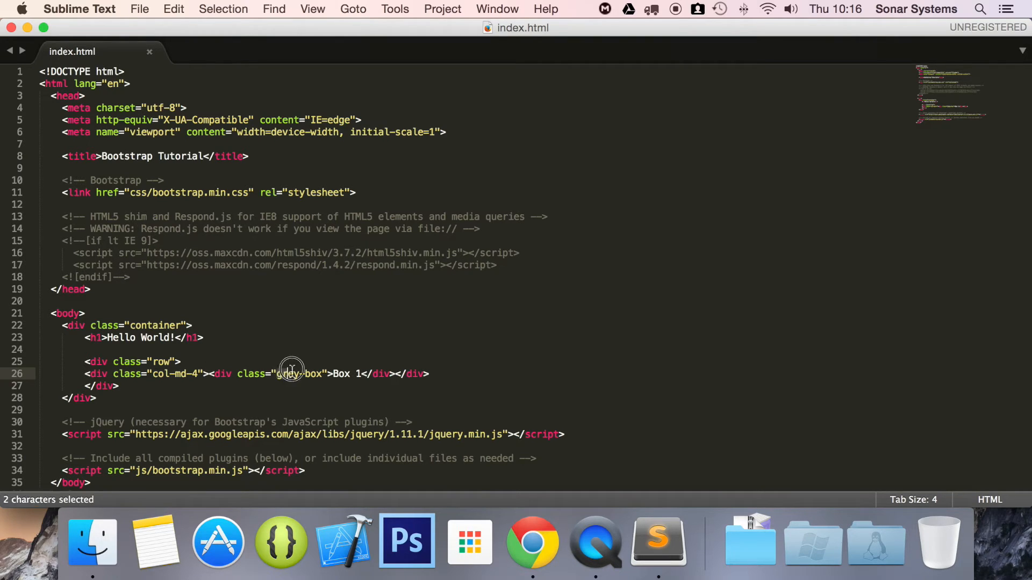
pyautogui.doubleClick(299, 374)
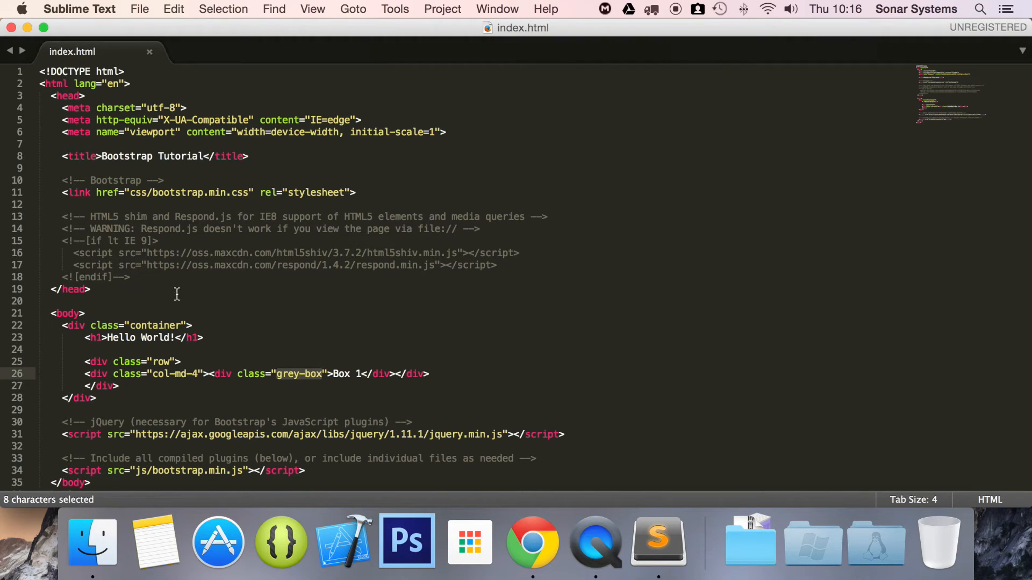
pyautogui.moveTo(284, 381)
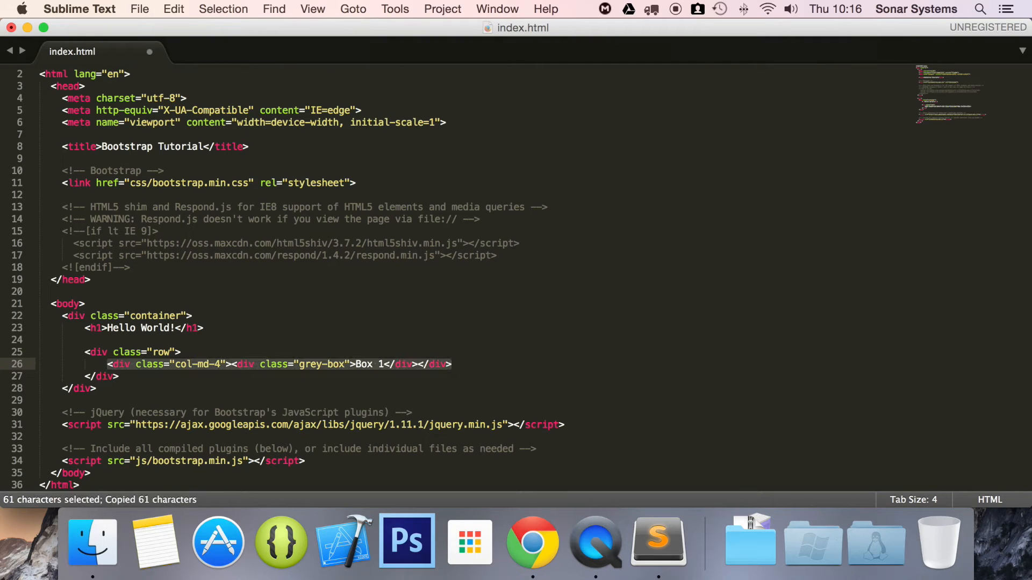
# Step: Paste the column line, relabel it Box 6, and save
pyautogui.press('cmd+v')
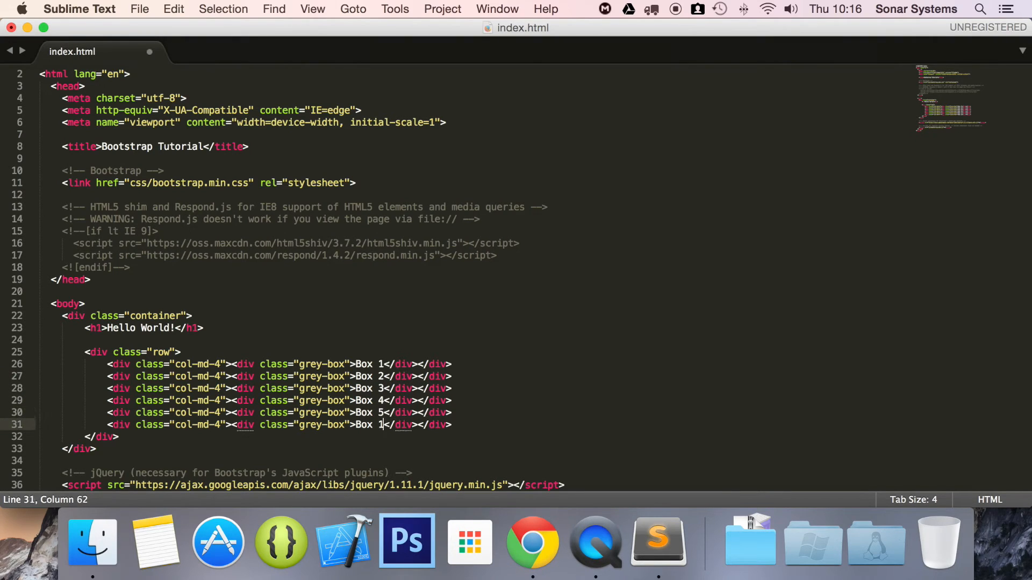
pyautogui.write('6')
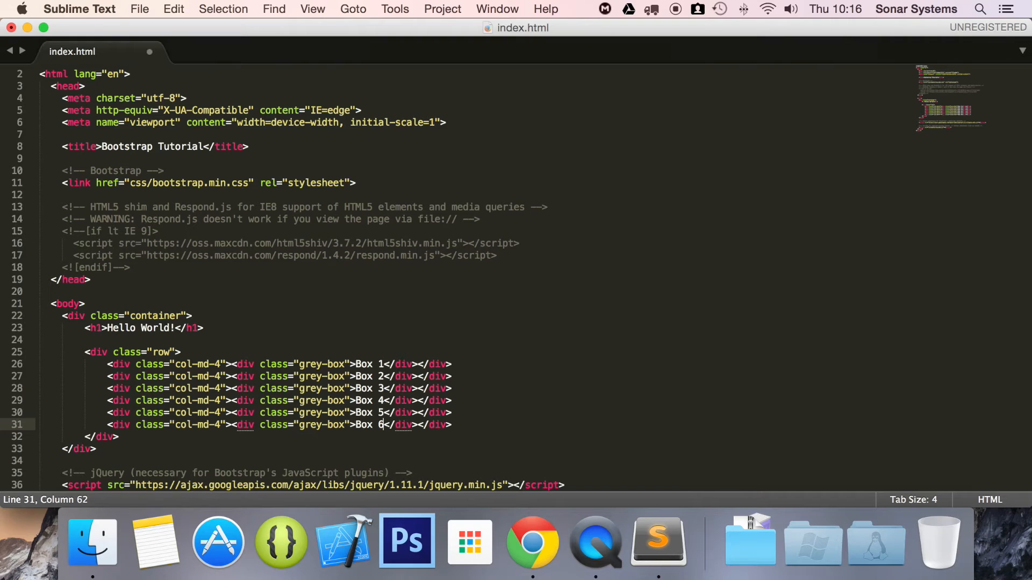
pyautogui.press('cmd+s')
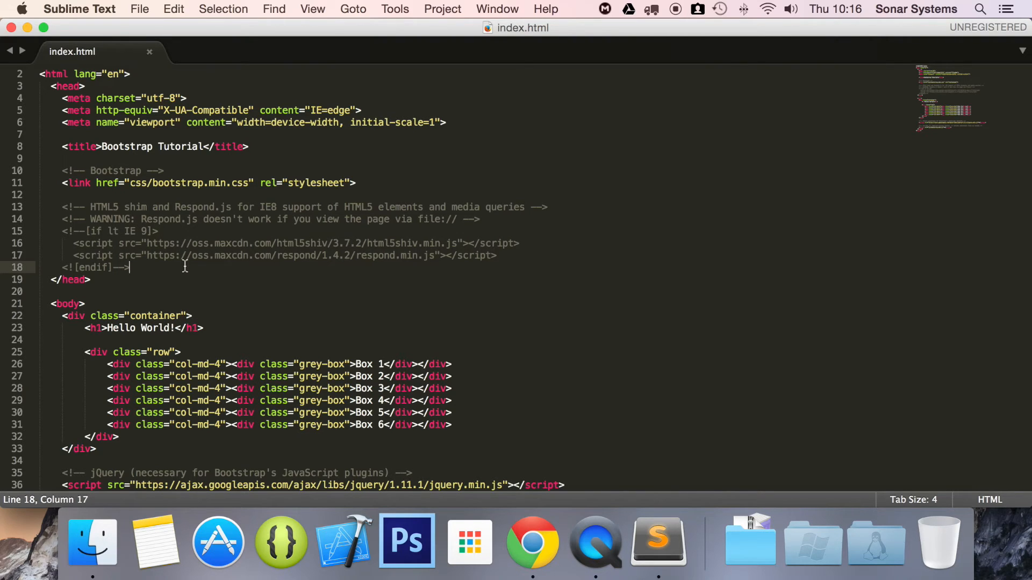
# Step: Add a head <style> block with a .grey-box rule setting a gray background
pyautogui.write('<sty')
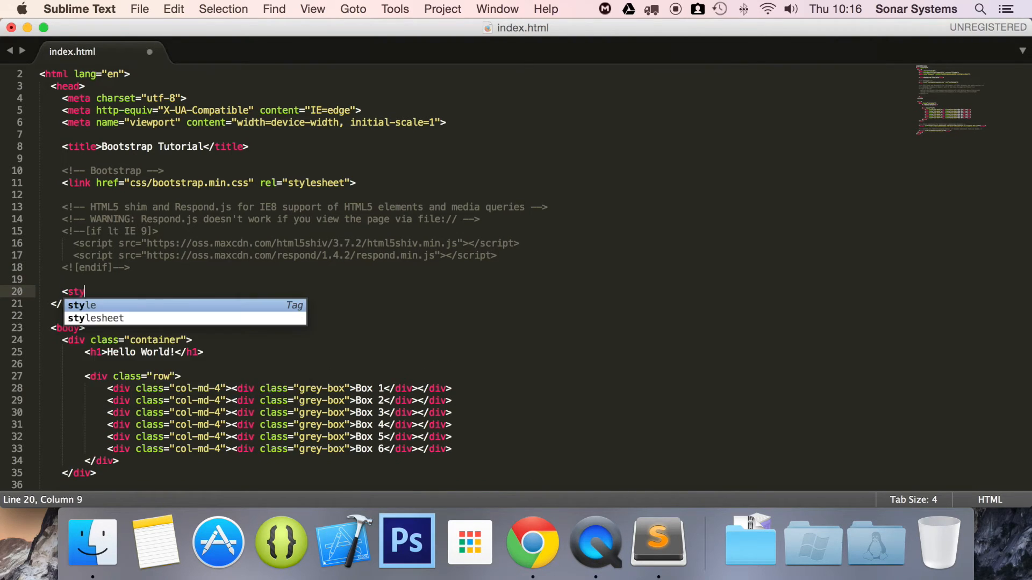
pyautogui.write('le')
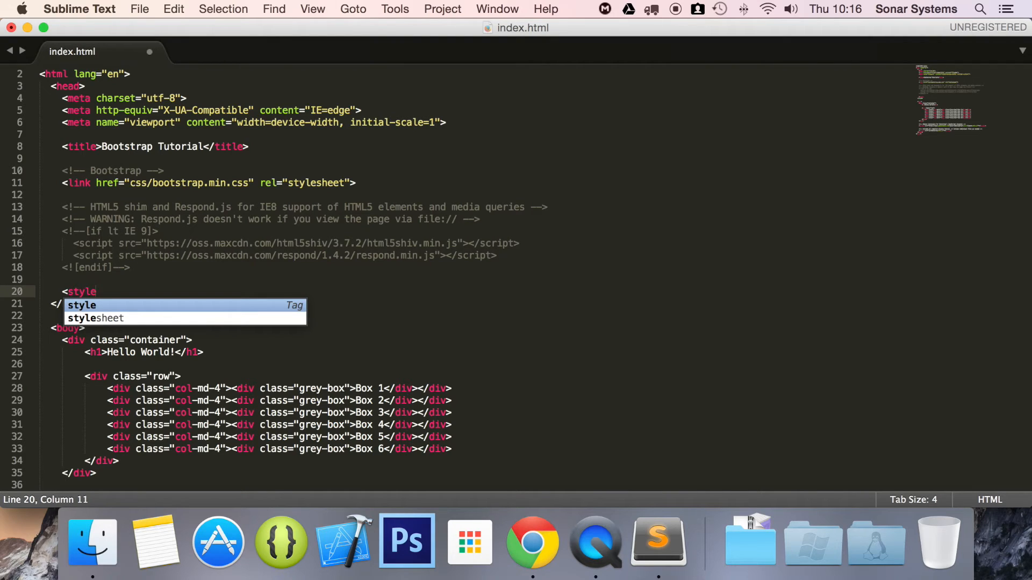
pyautogui.press('tab')
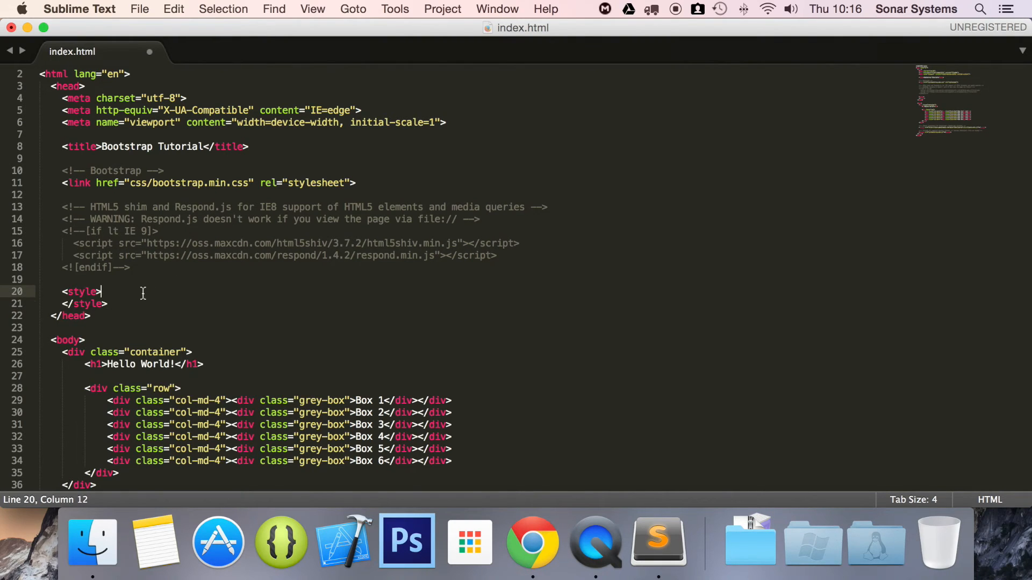
pyautogui.write('.g')
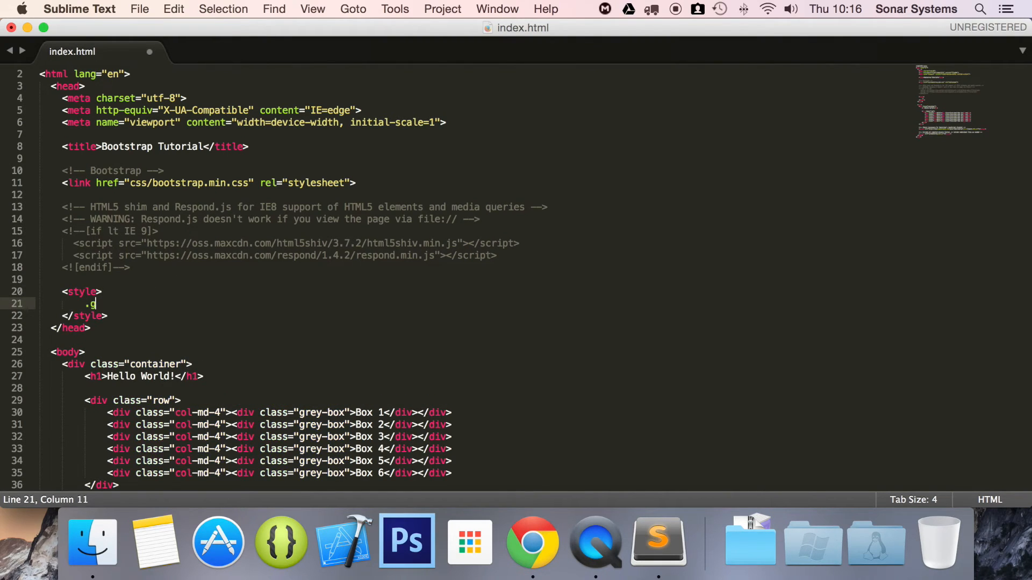
pyautogui.write('rey-box')
pyautogui.write('{')
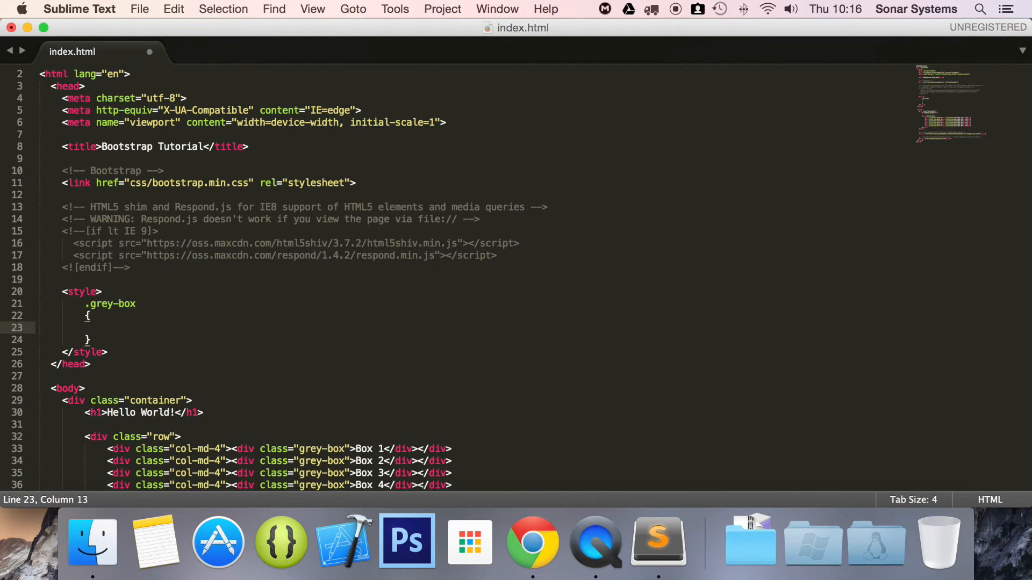
pyautogui.write('background-color:')
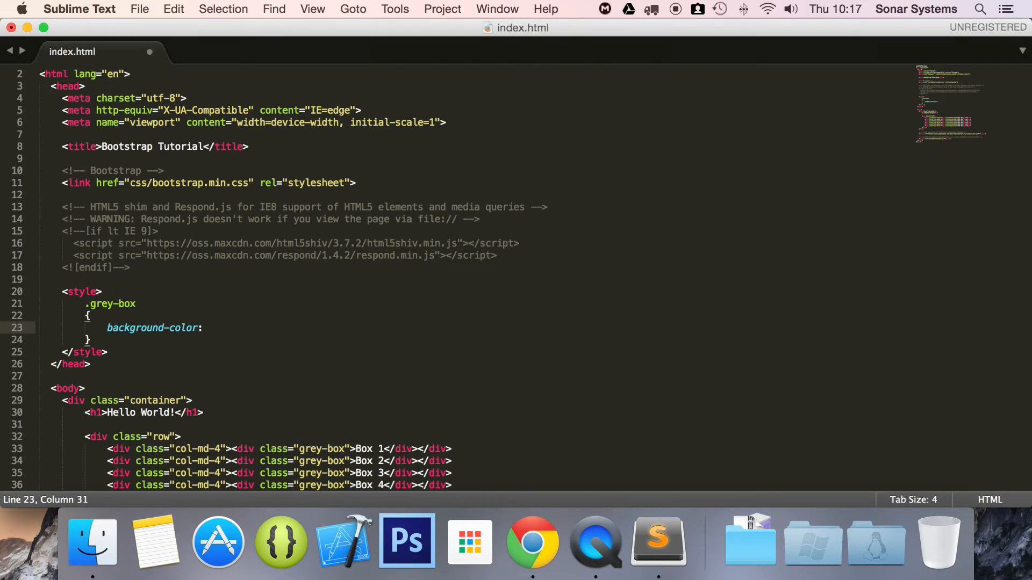
pyautogui.write('gr')
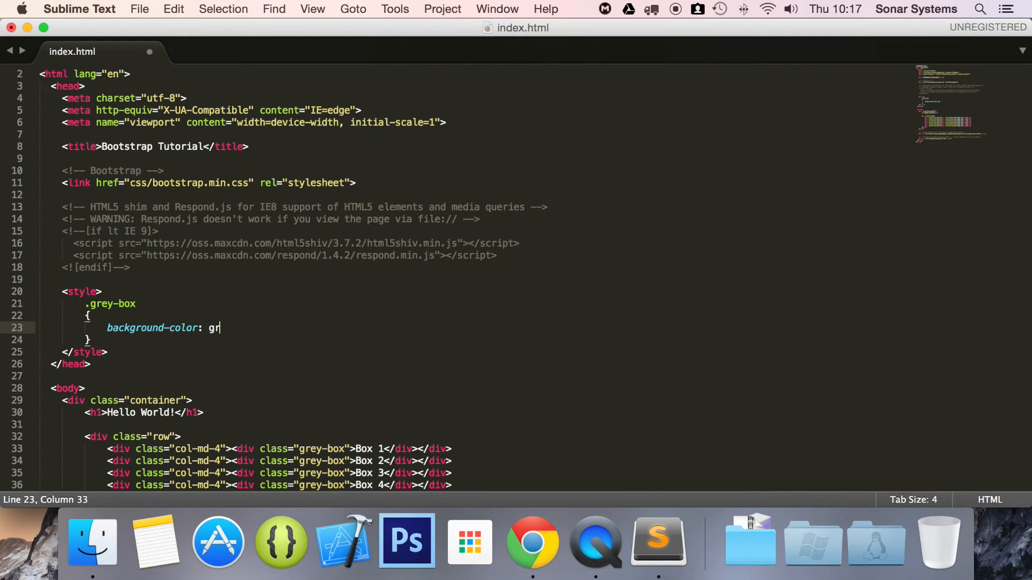
pyautogui.write('ay;')
pyautogui.write('height: 200px;')
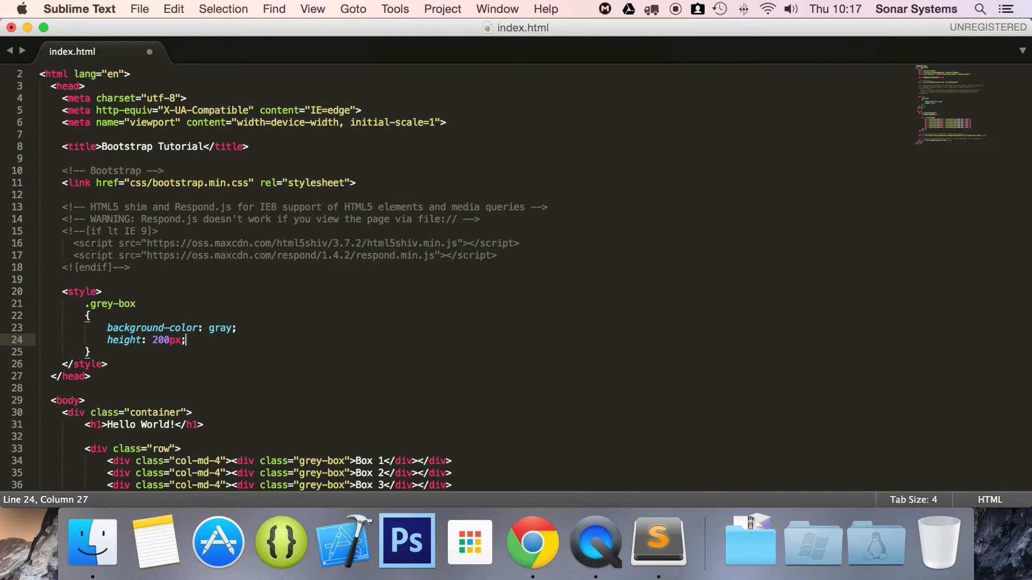
# Step: Add 200px height, 10px bottom margin and 2em font size to the rule
pyautogui.write('margin-bottom: 10;')
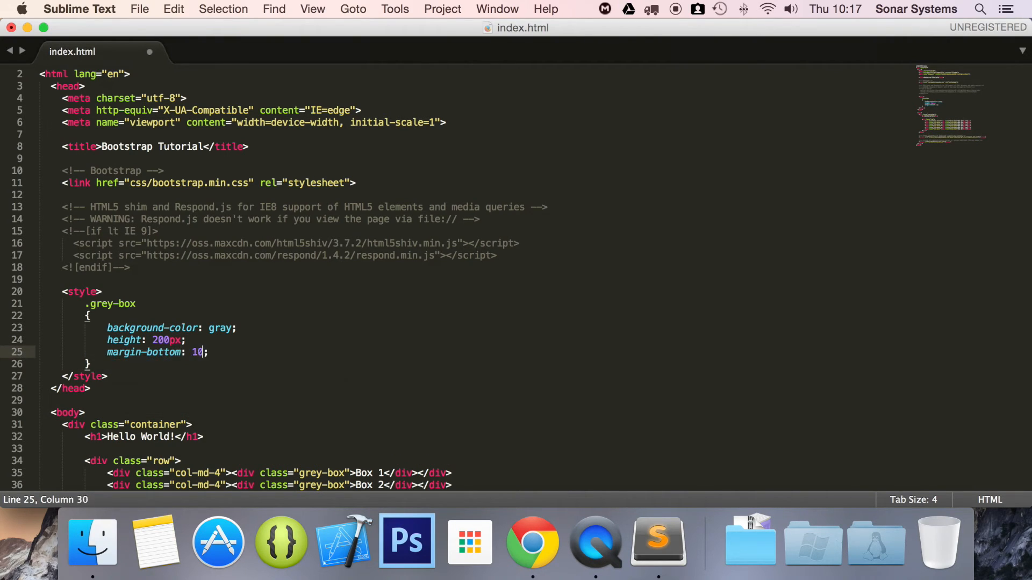
pyautogui.write('px')
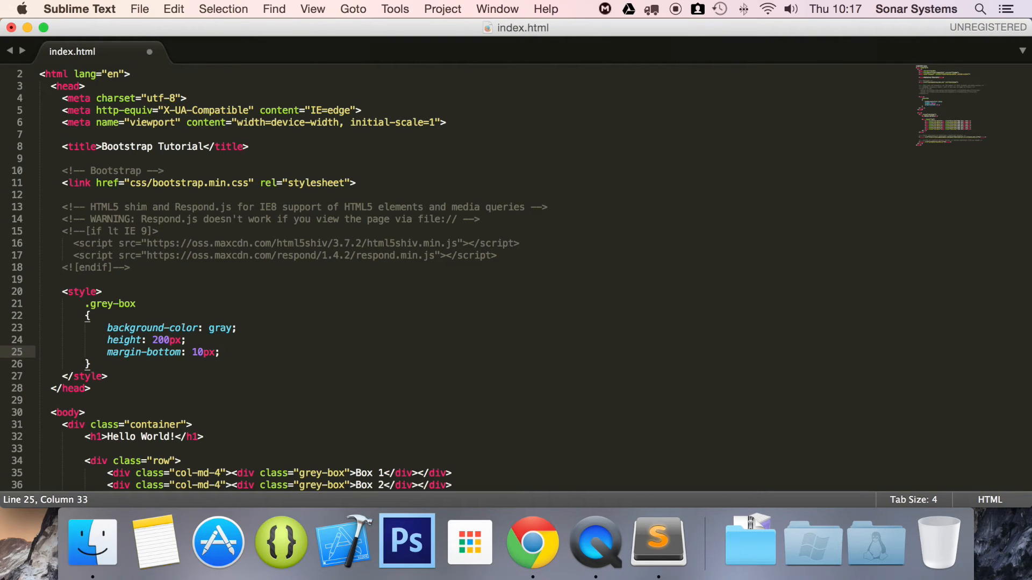
pyautogui.scroll(-3)
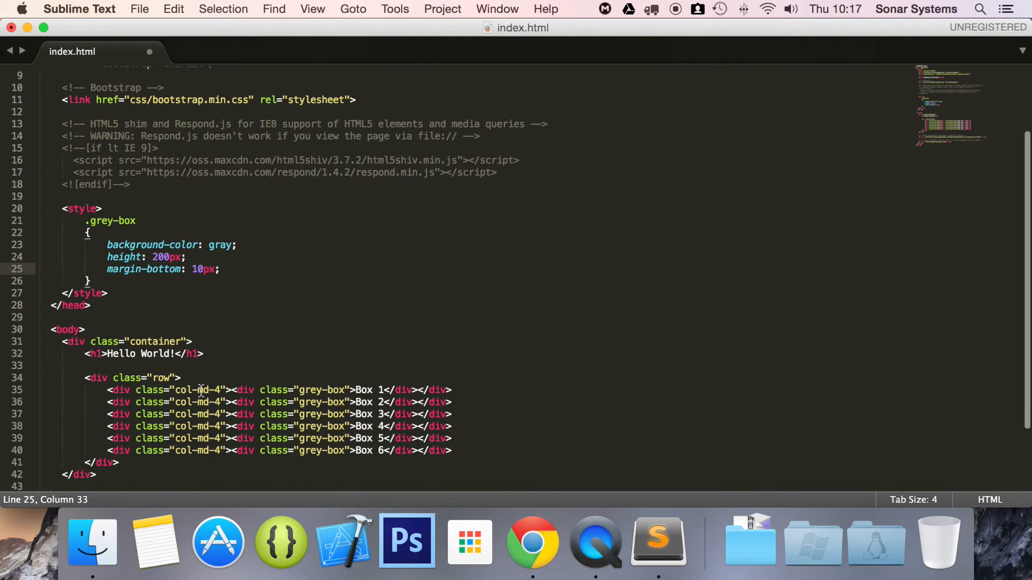
pyautogui.moveTo(234, 281)
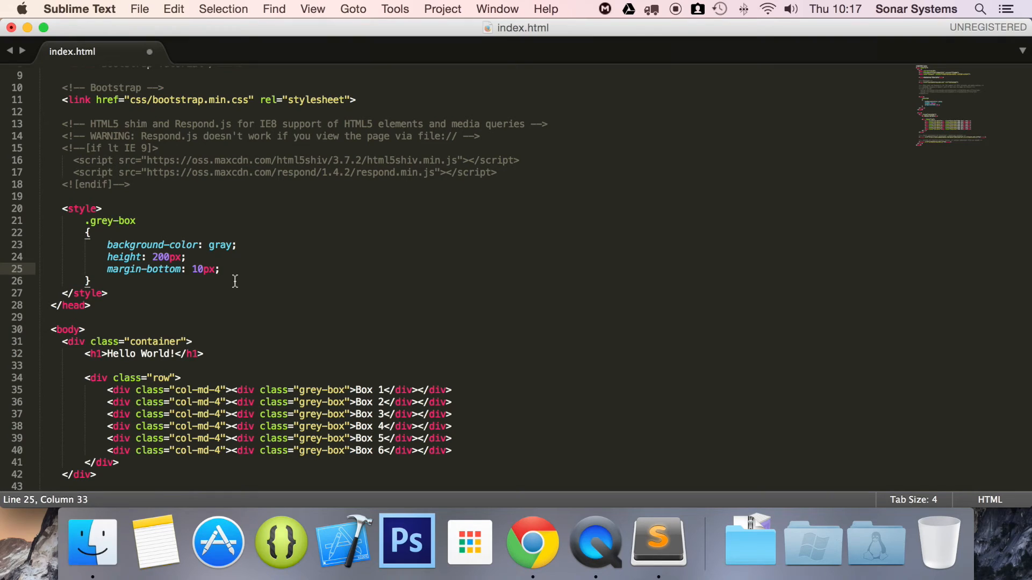
pyautogui.write('font-size')
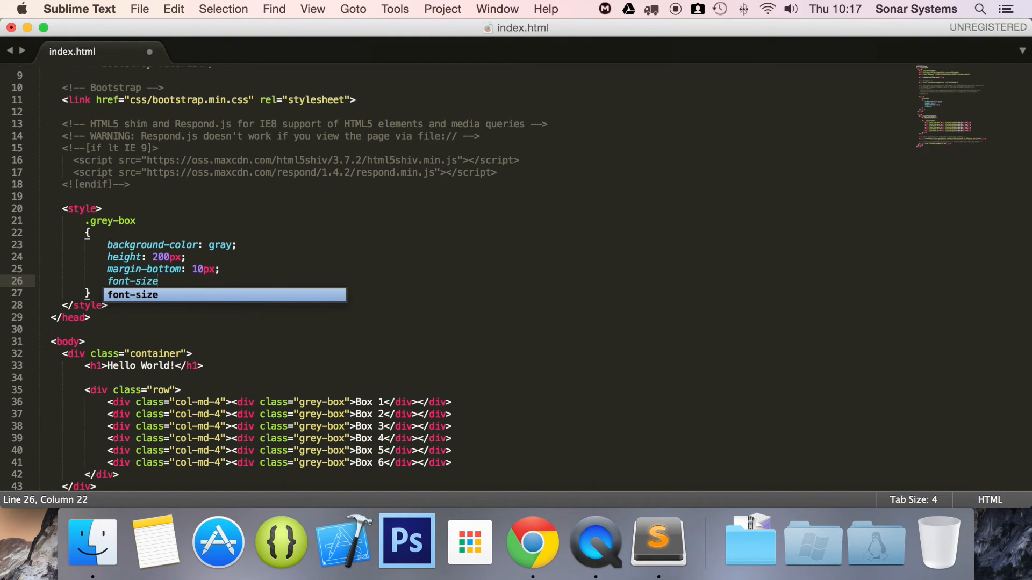
pyautogui.write(': 2em;')
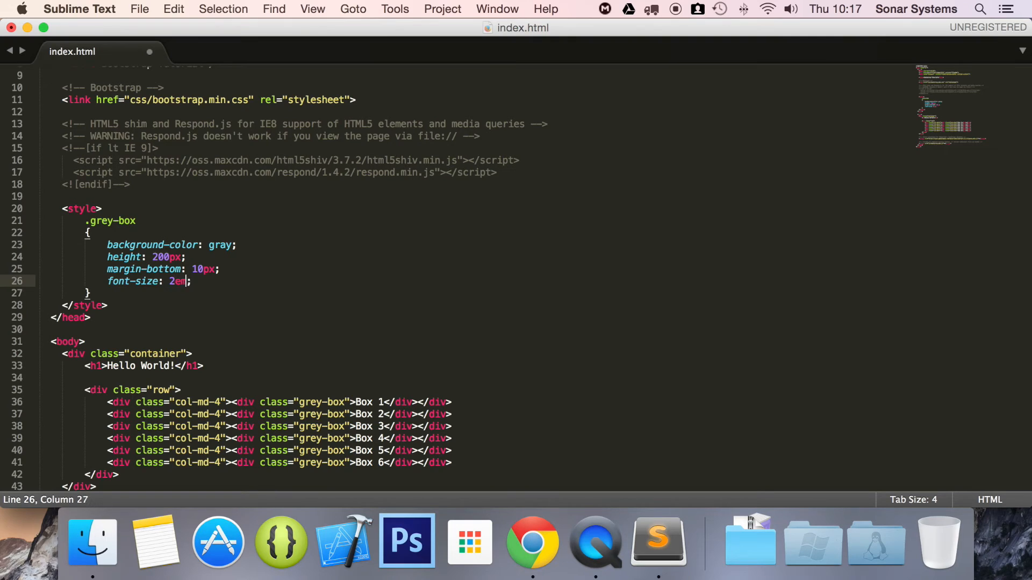
pyautogui.write('text')
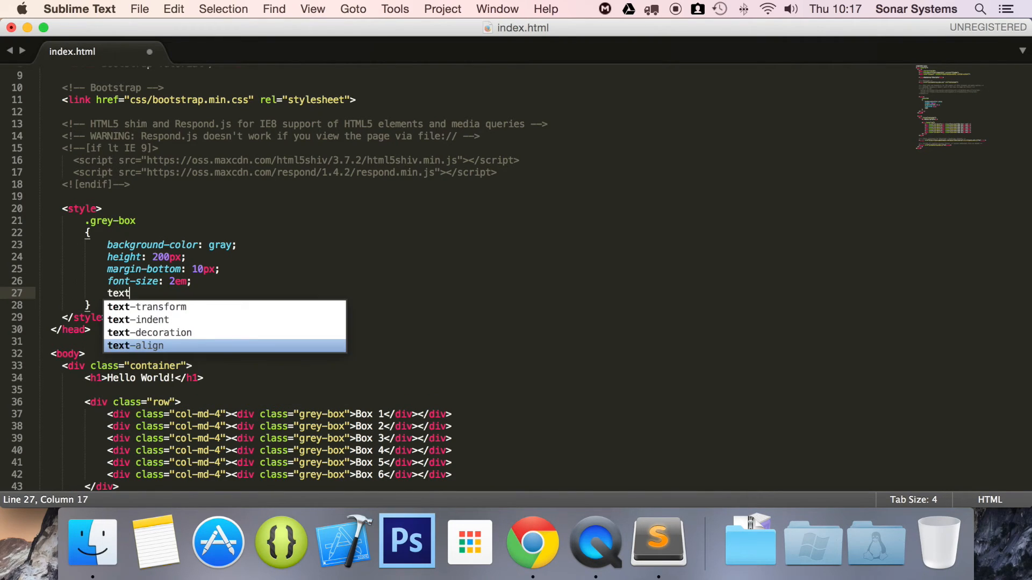
# Step: Add text-align: center and padding: 80px to .grey-box, then save
pyautogui.write('-align: center;')
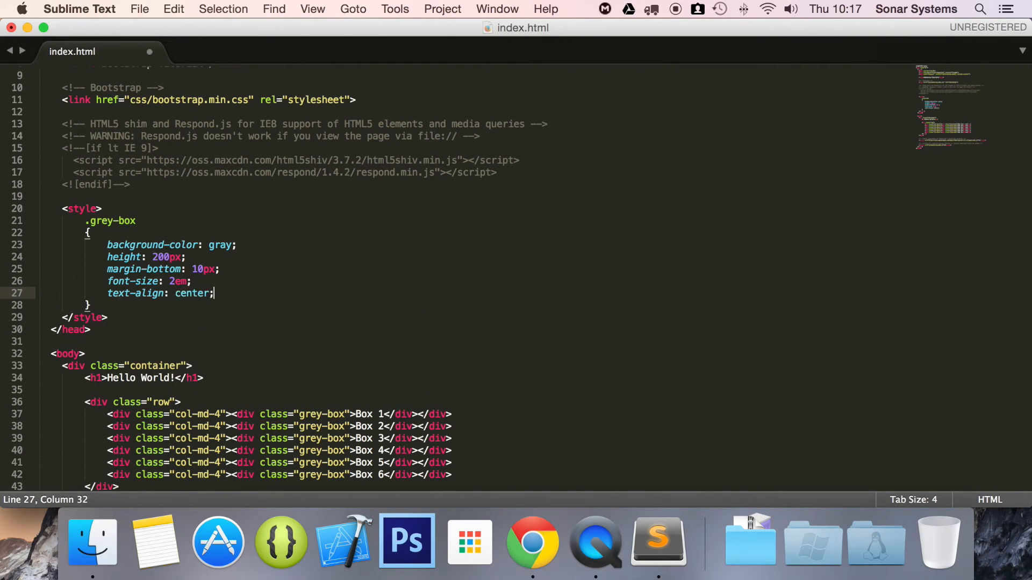
pyautogui.write('pad')
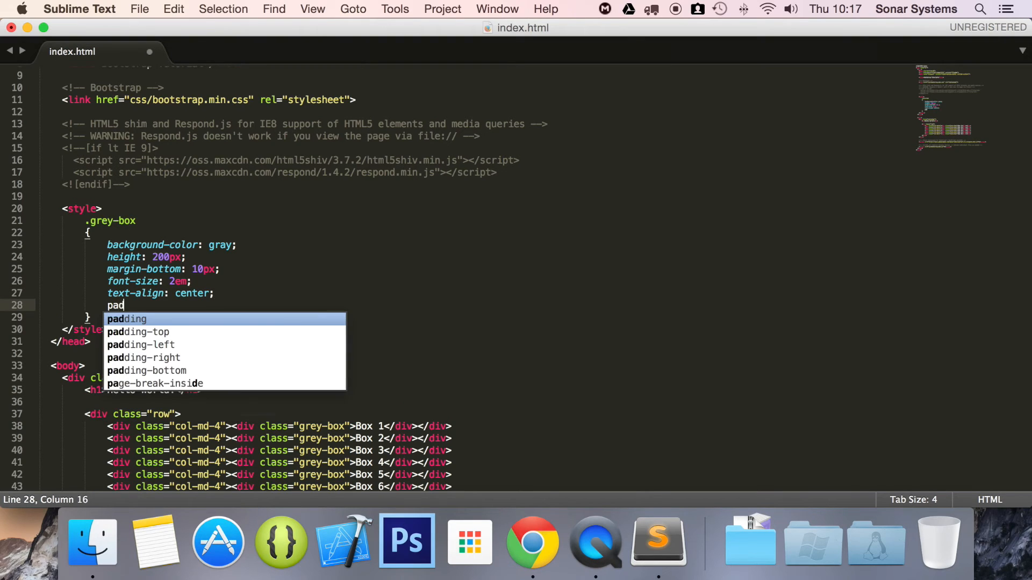
pyautogui.write('ding: 80')
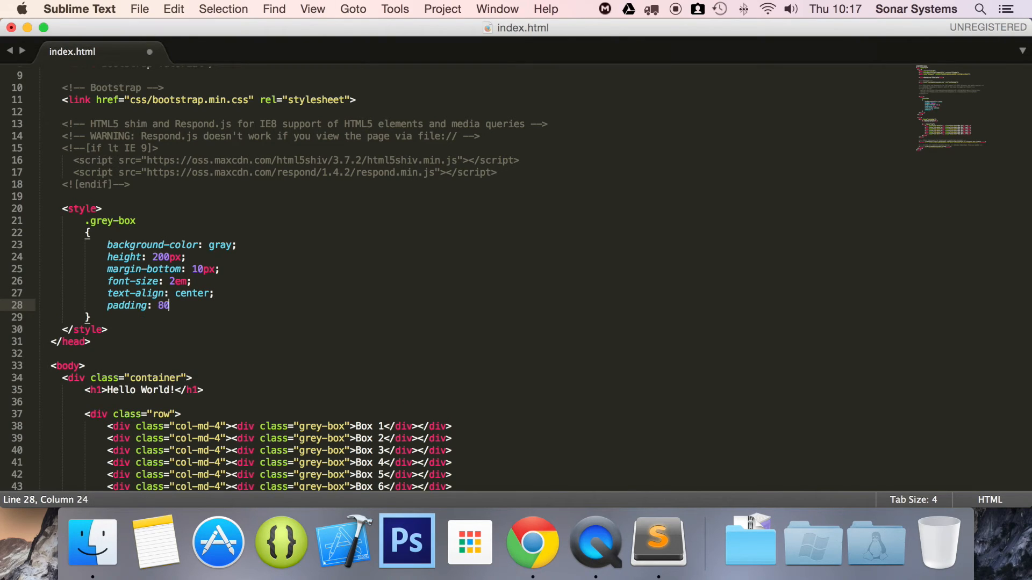
pyautogui.write('px;')
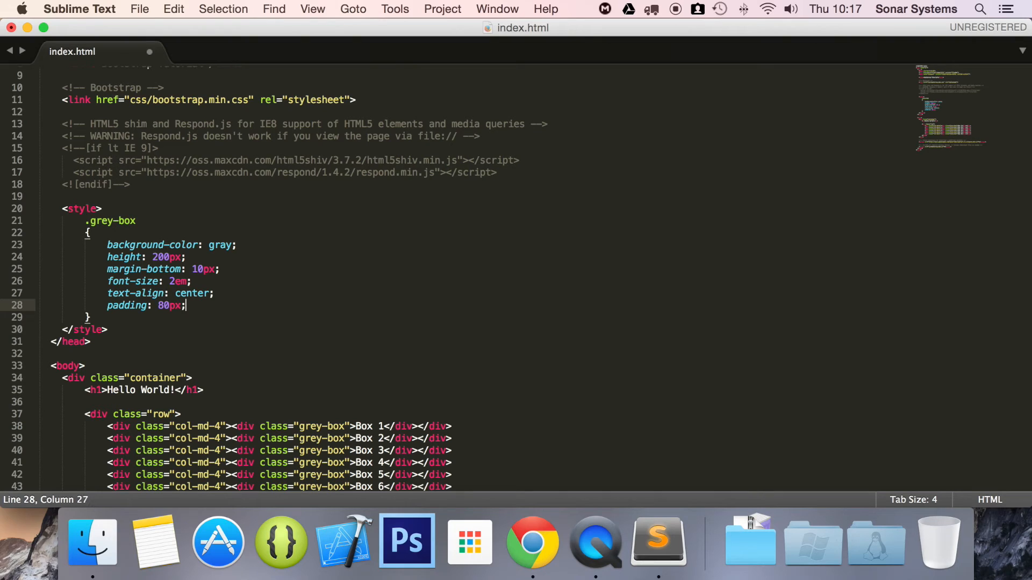
pyautogui.press('cmd+s')
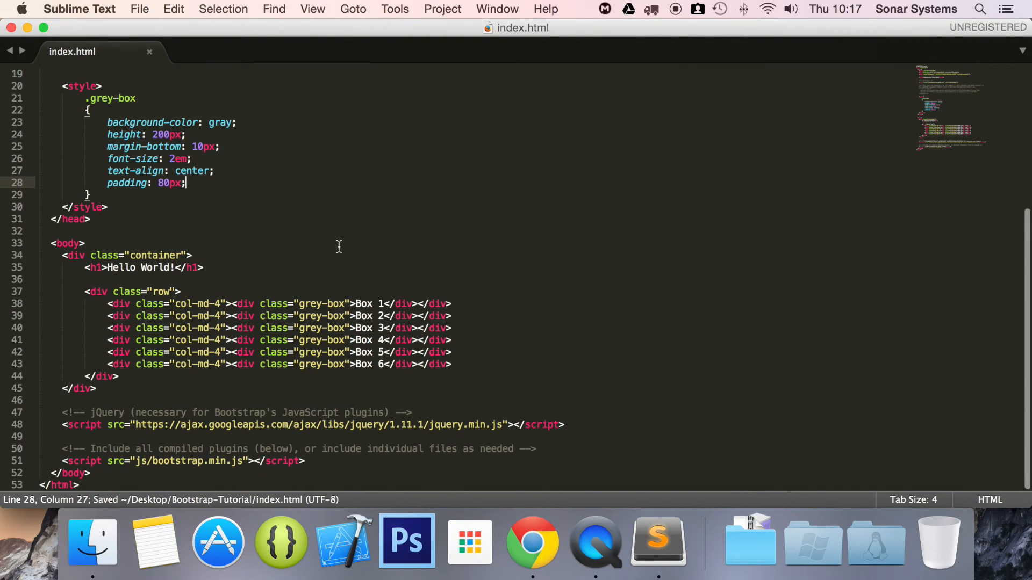
pyautogui.moveTo(642, 447)
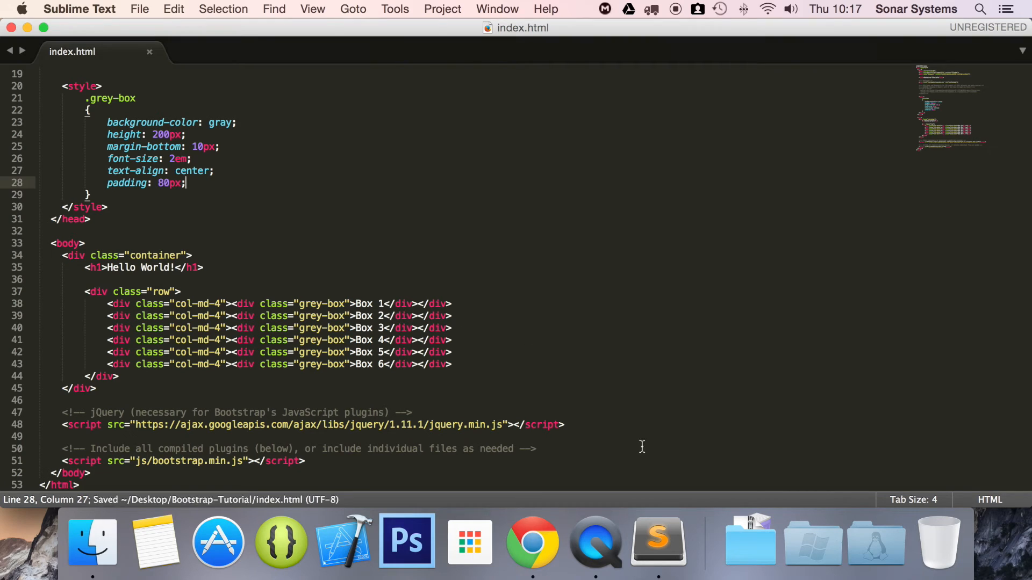
# Step: Switch to Chrome to view the six styled grey boxes
pyautogui.click(532, 542)
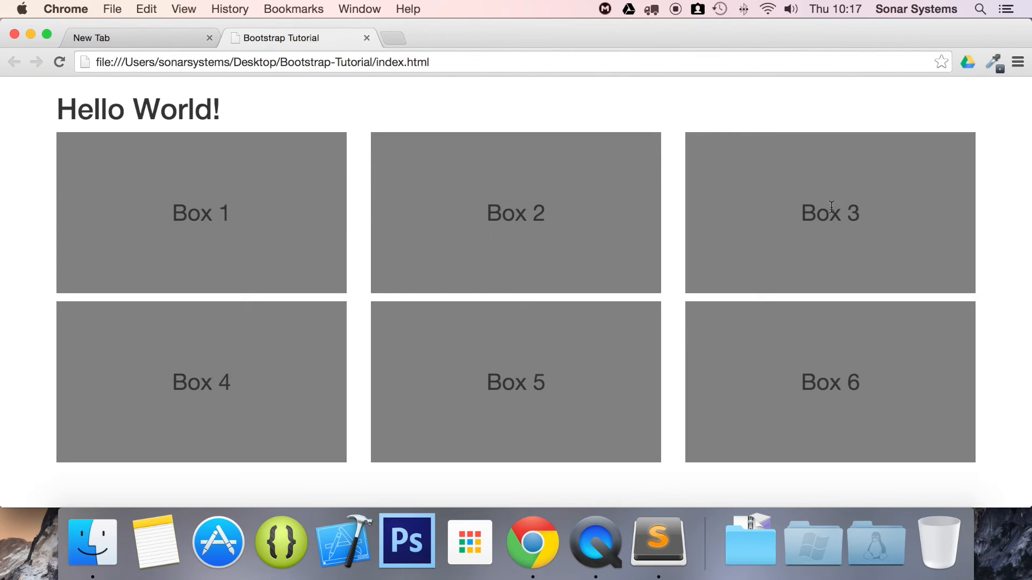
pyautogui.moveTo(573, 183)
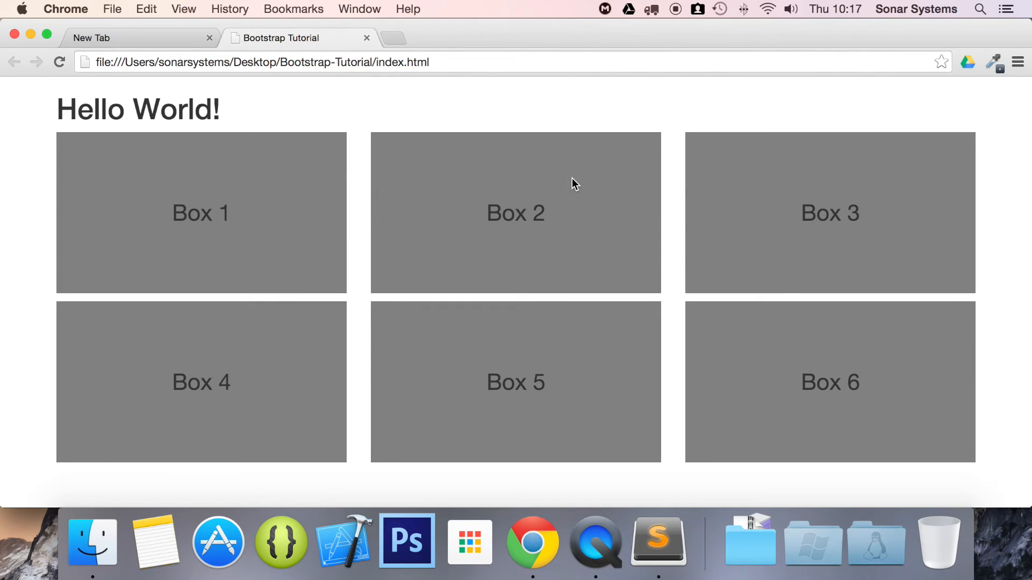
pyautogui.moveTo(1026, 358)
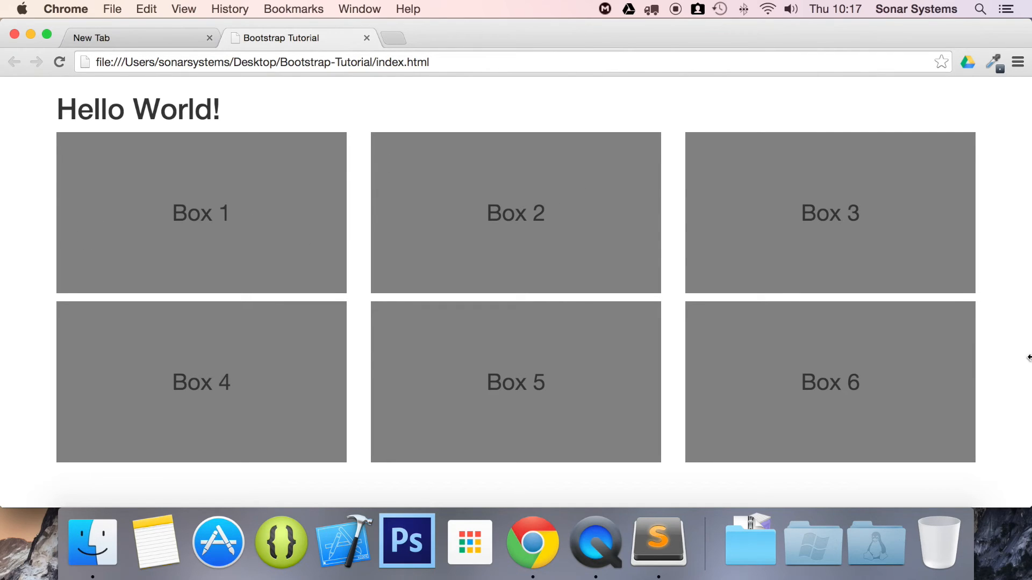
pyautogui.moveTo(647, 520)
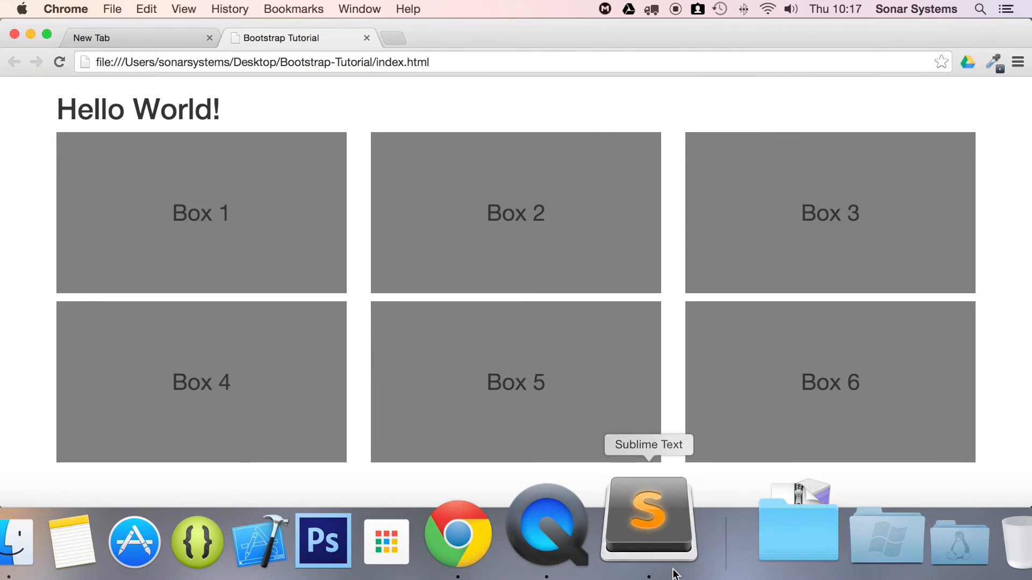
pyautogui.click(647, 519)
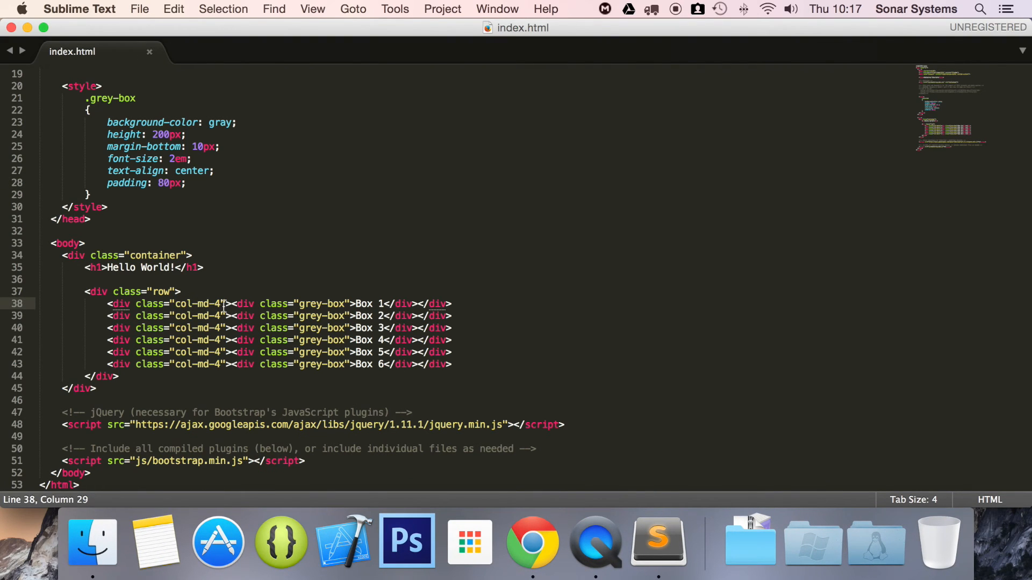
pyautogui.moveTo(153, 315)
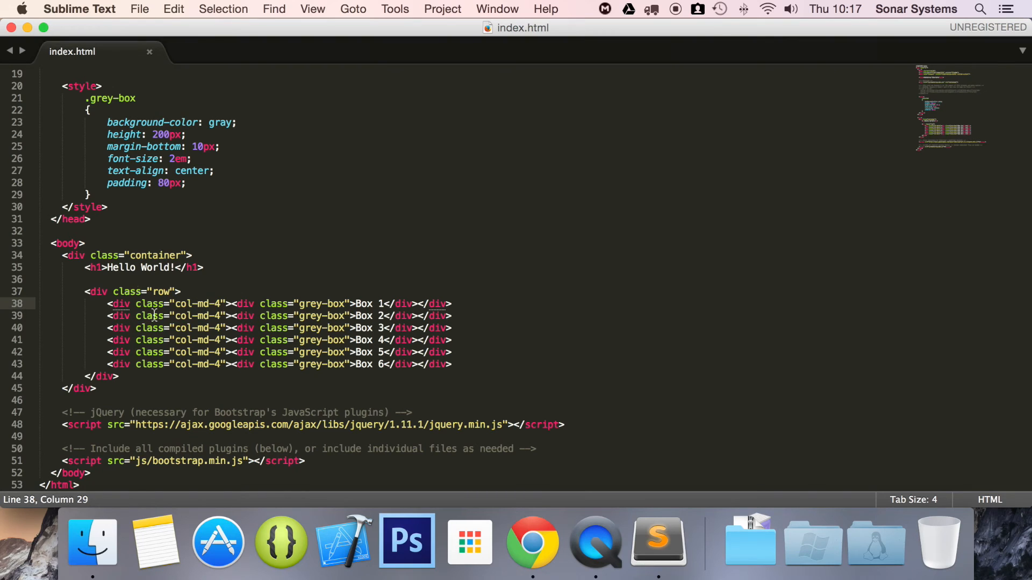
pyautogui.moveTo(299, 205)
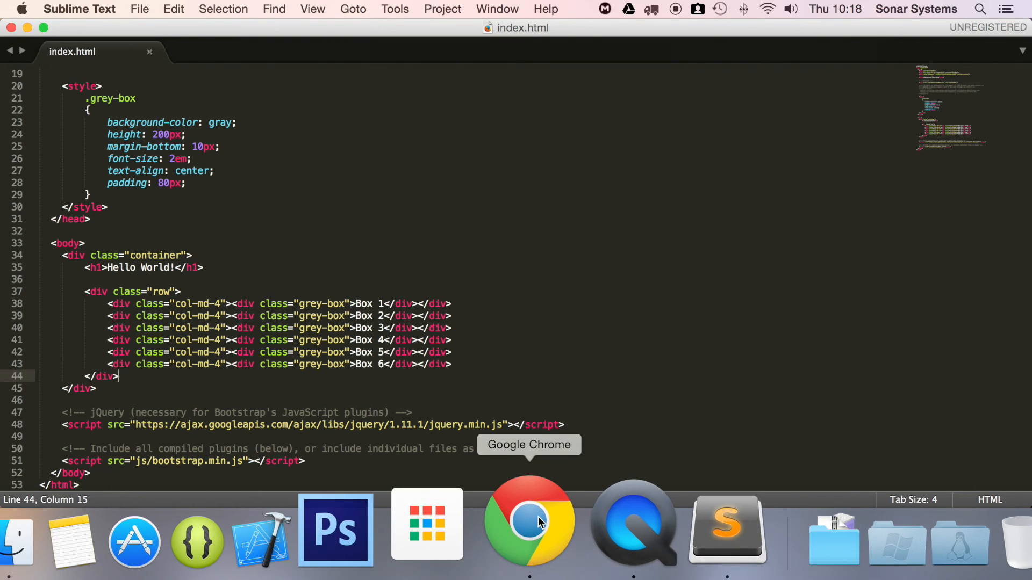
pyautogui.click(528, 522)
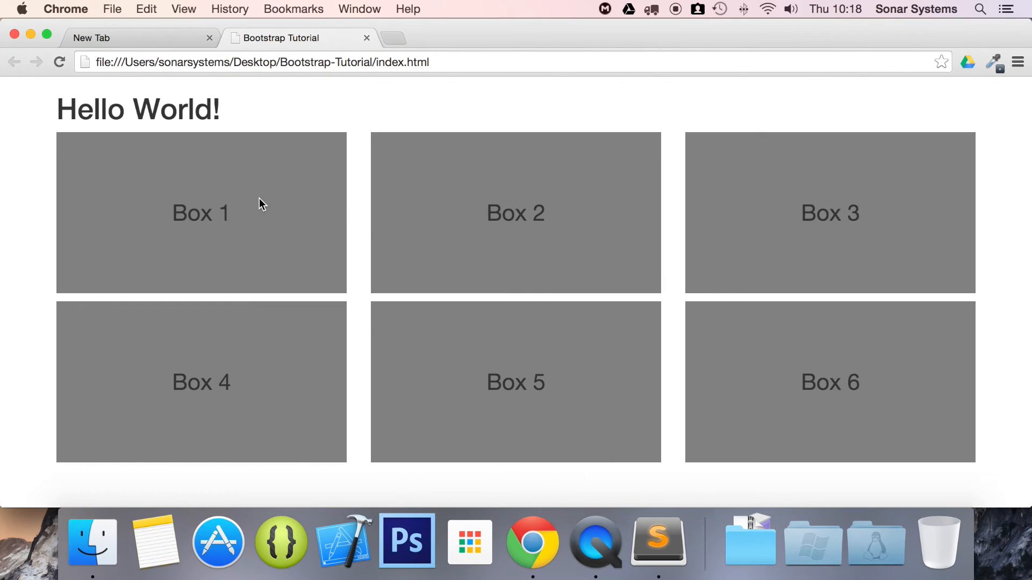
pyautogui.moveTo(273, 369)
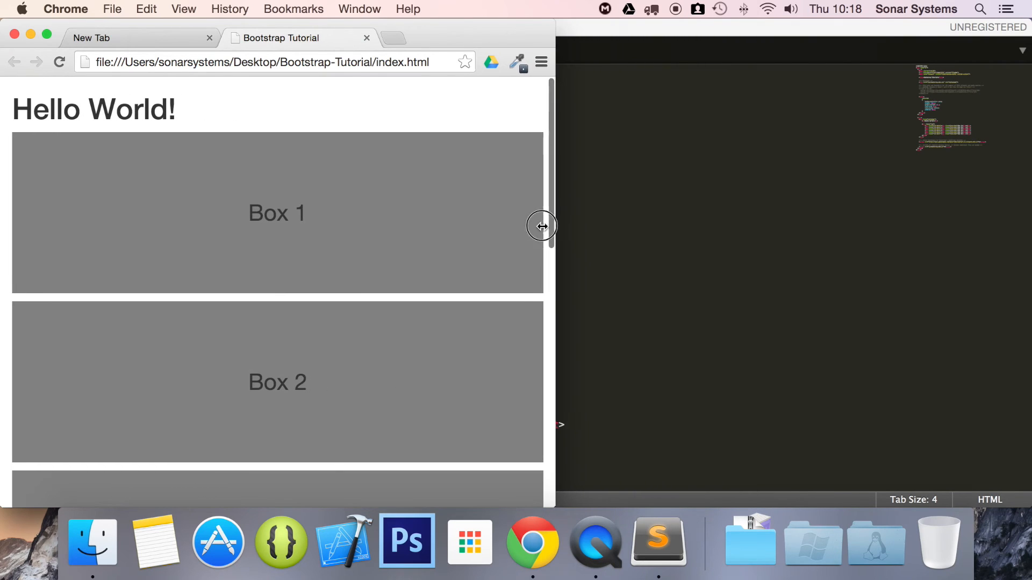
pyautogui.moveTo(541, 226); pyautogui.dragTo(407, 226)
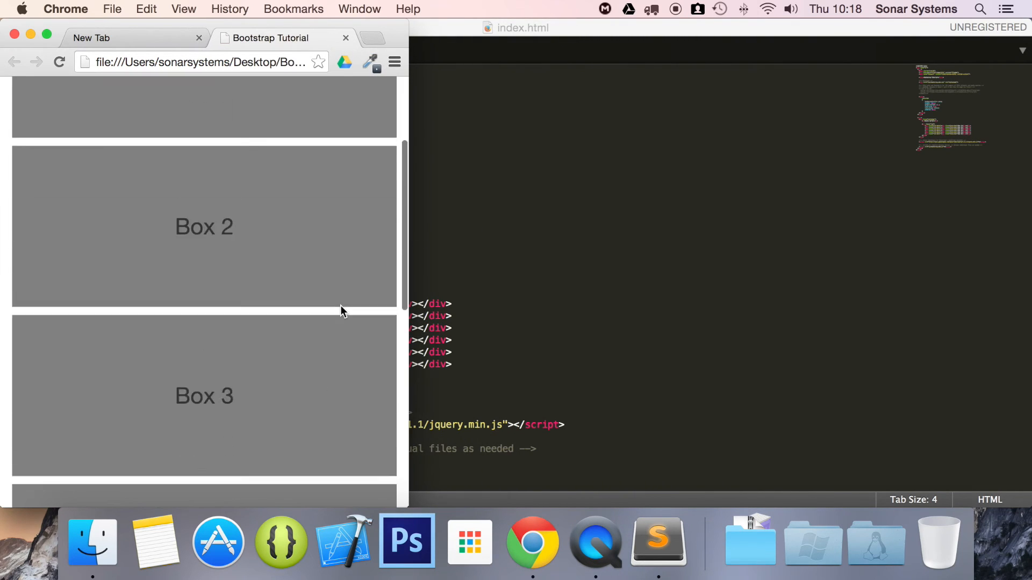
pyautogui.scroll(3)
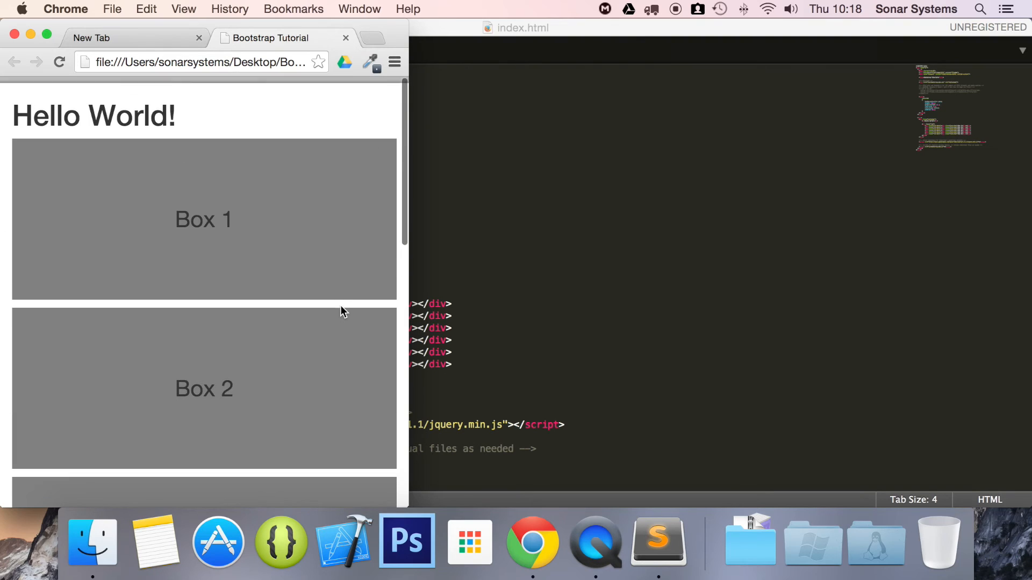
pyautogui.scroll(-3)
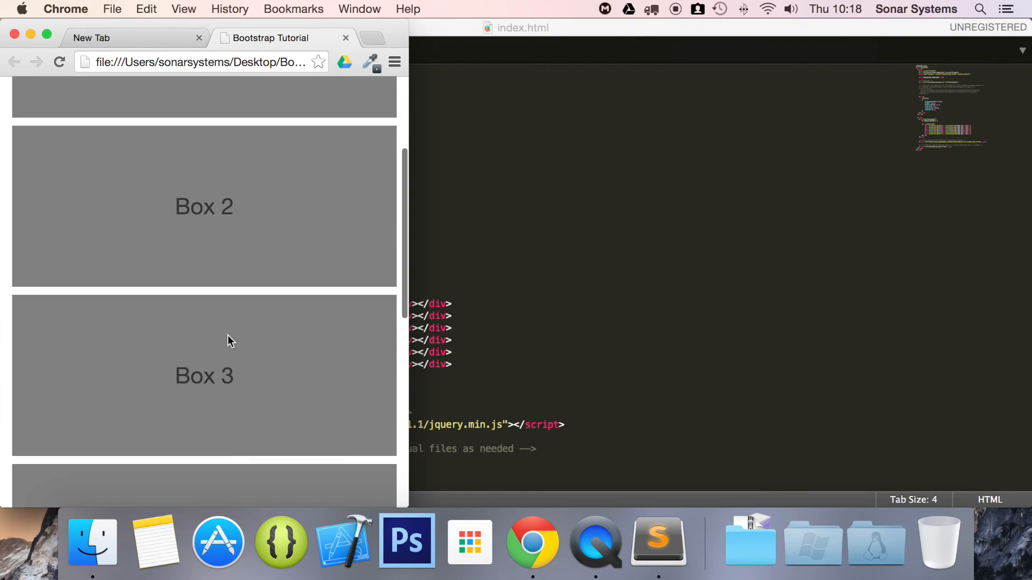
pyautogui.scroll(3)
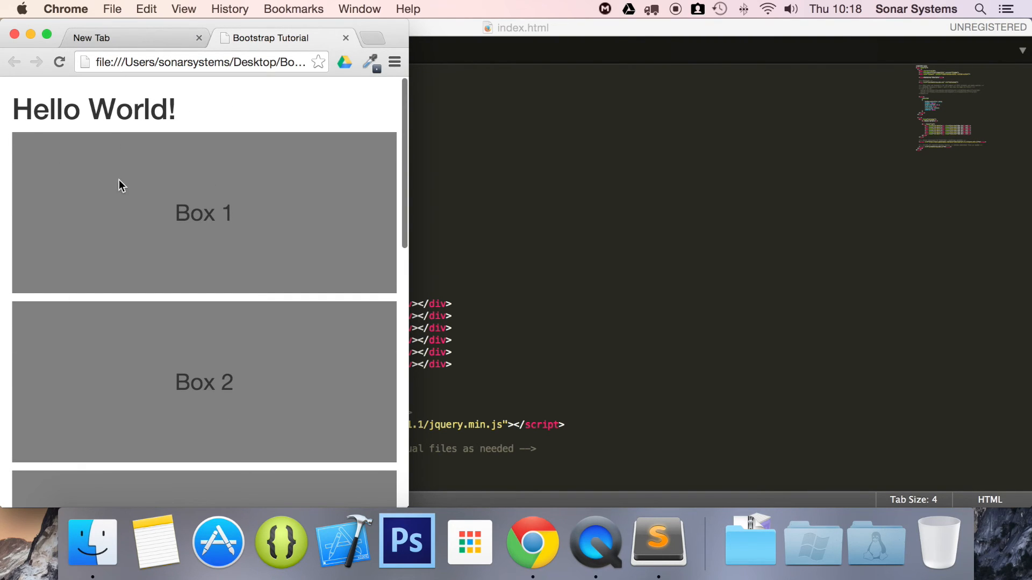
pyautogui.moveTo(446, 294)
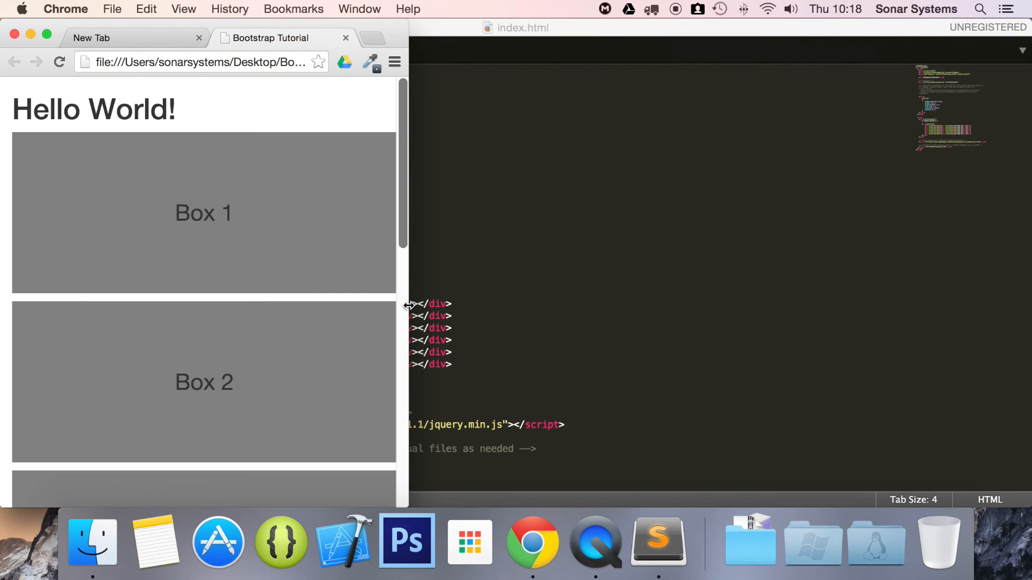
pyautogui.moveTo(408, 243); pyautogui.dragTo(788, 242)
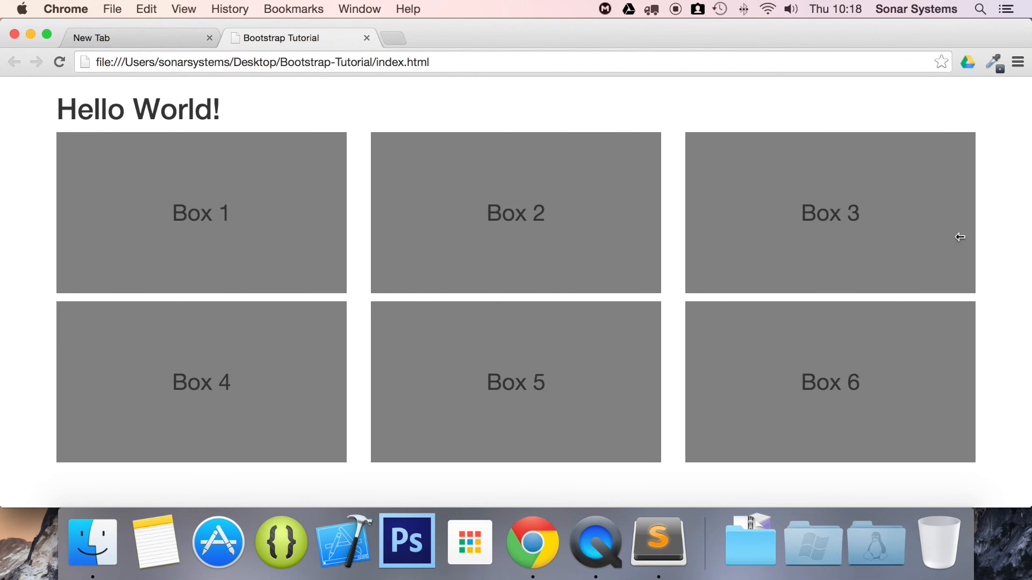
pyautogui.moveTo(671, 323)
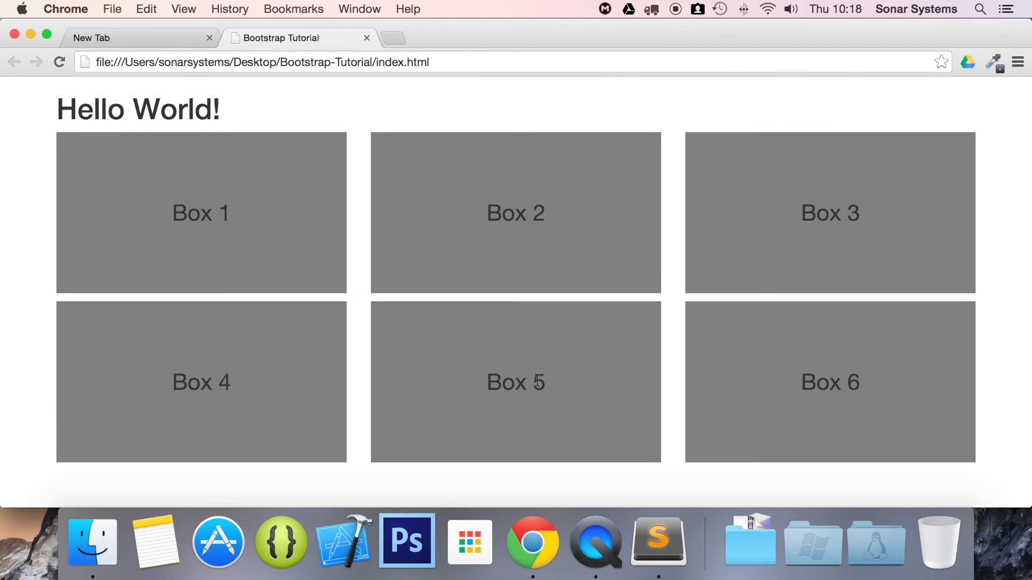
pyautogui.moveTo(633, 314)
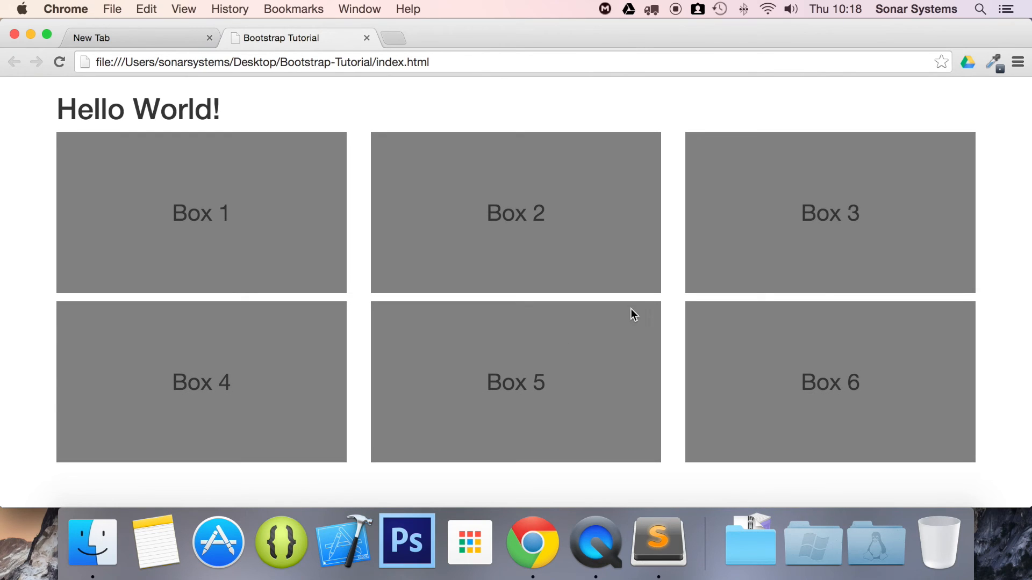
pyautogui.moveTo(864, 269)
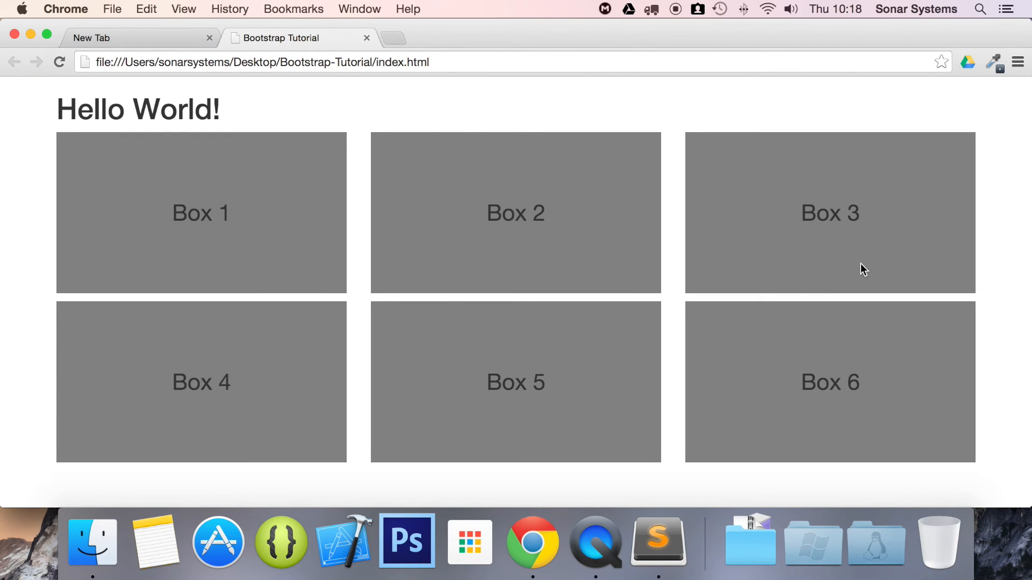
pyautogui.moveTo(295, 167)
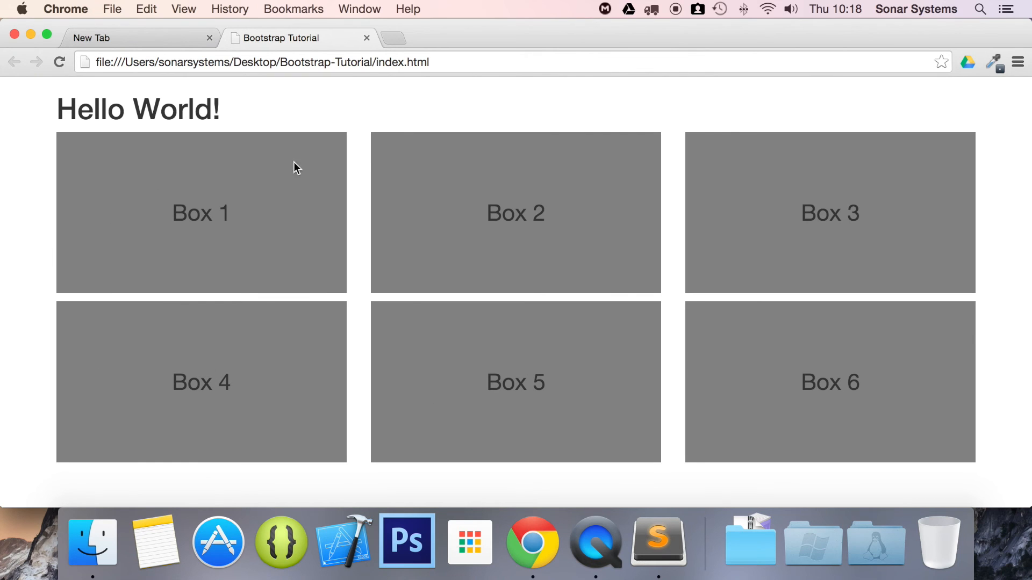
pyautogui.moveTo(658, 523)
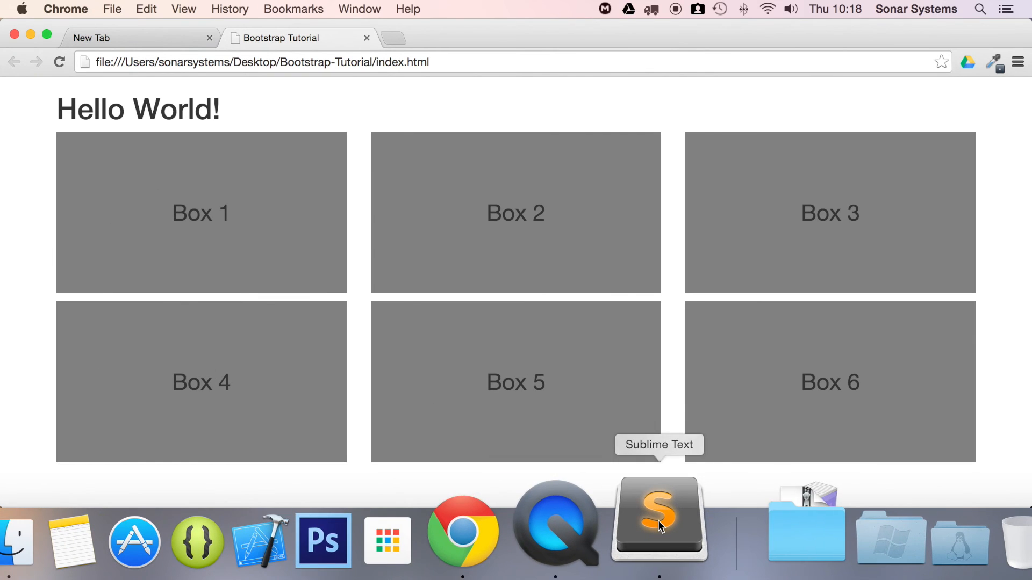
pyautogui.click(658, 520)
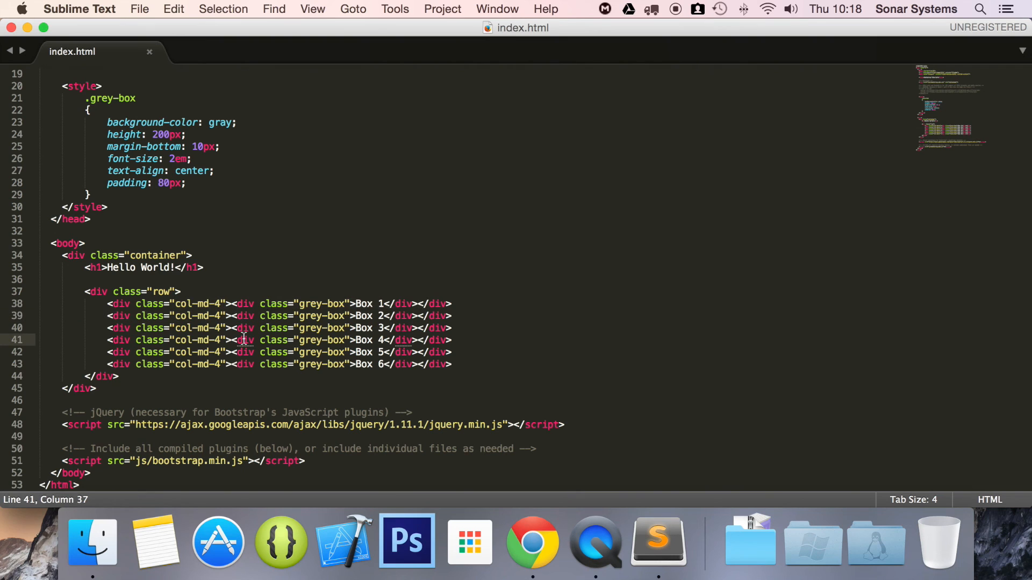
pyautogui.moveTo(595, 536)
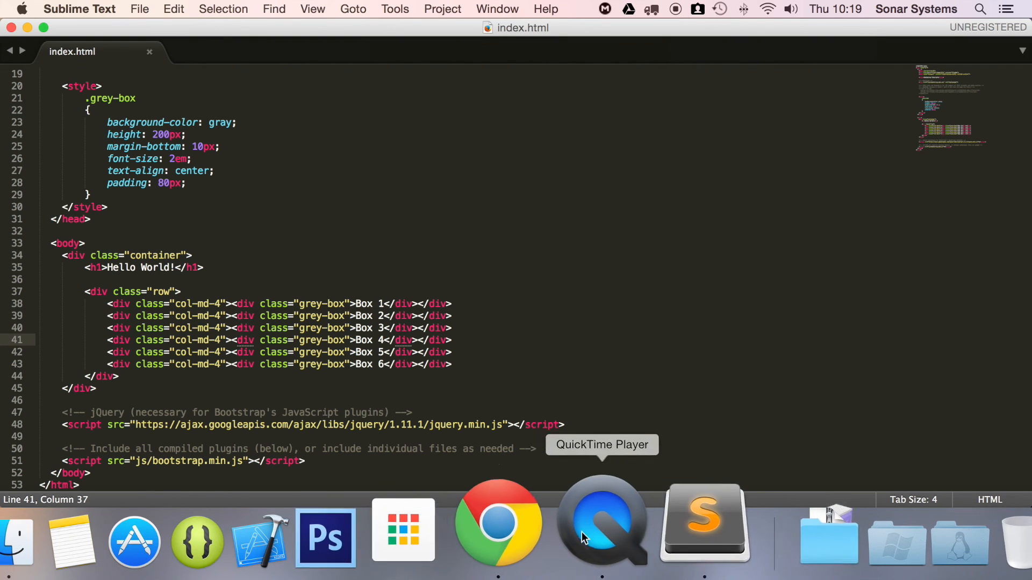
pyautogui.click(498, 523)
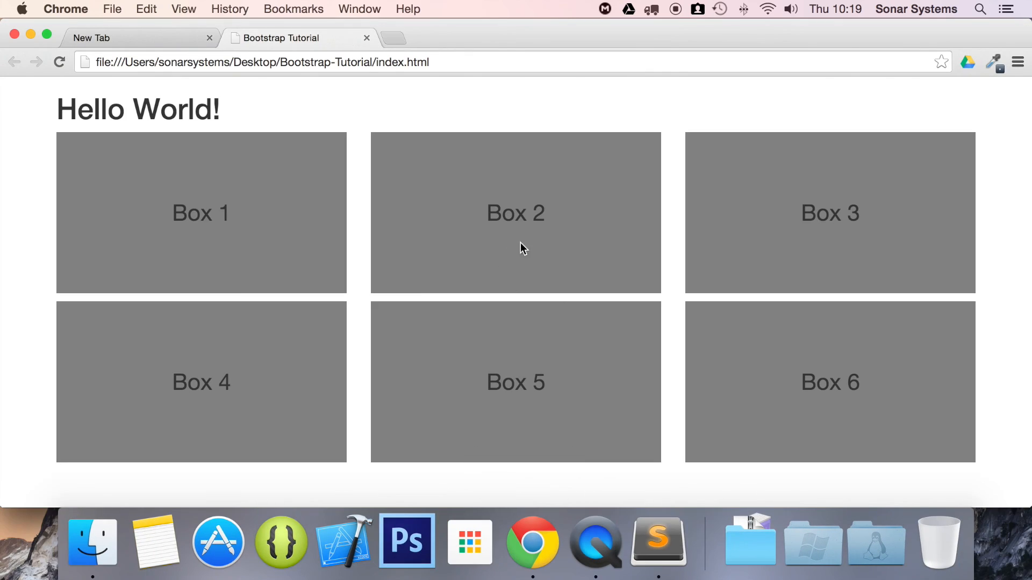
pyautogui.moveTo(764, 249)
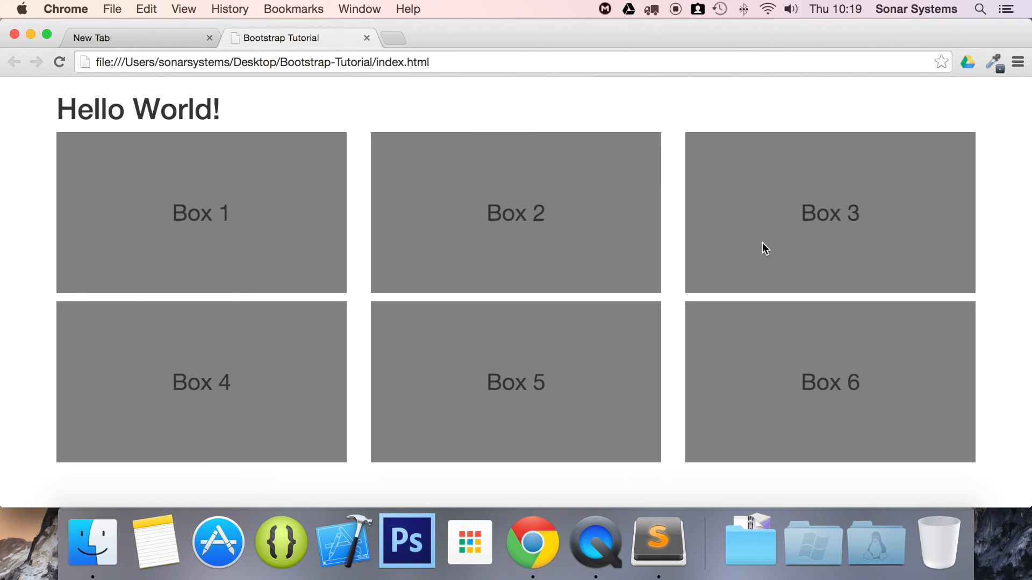
pyautogui.moveTo(651, 507)
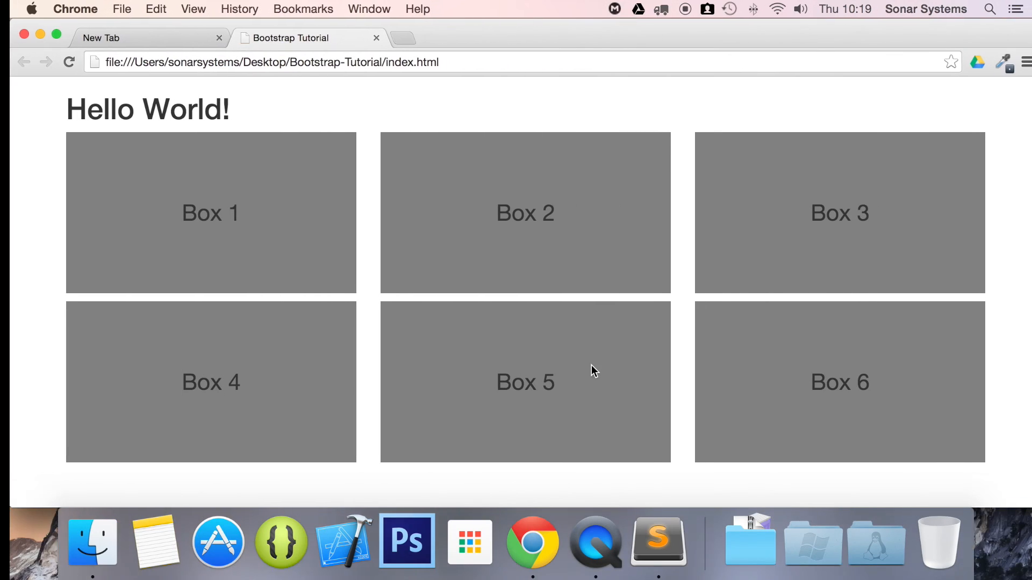
pyautogui.click(656, 541)
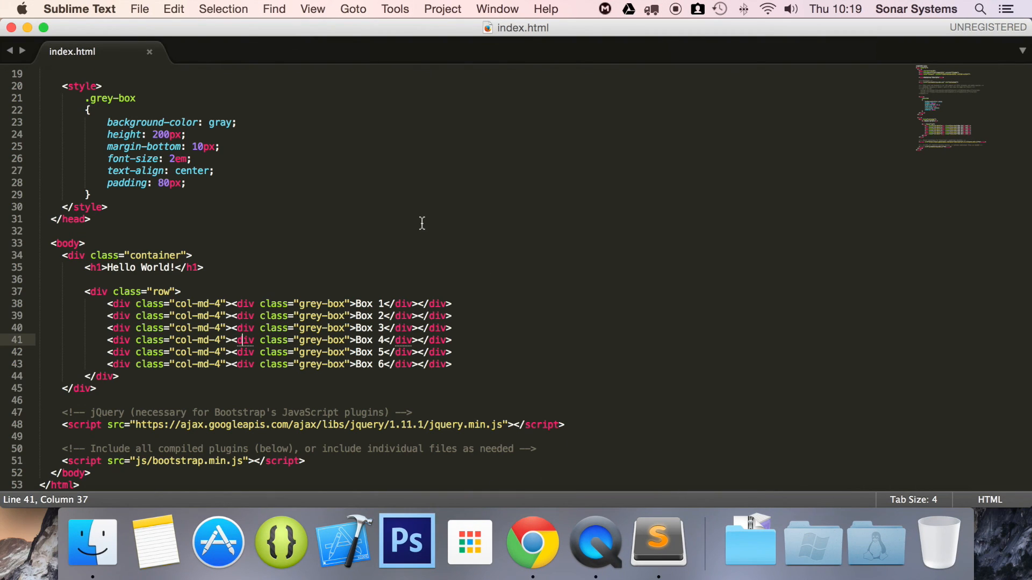